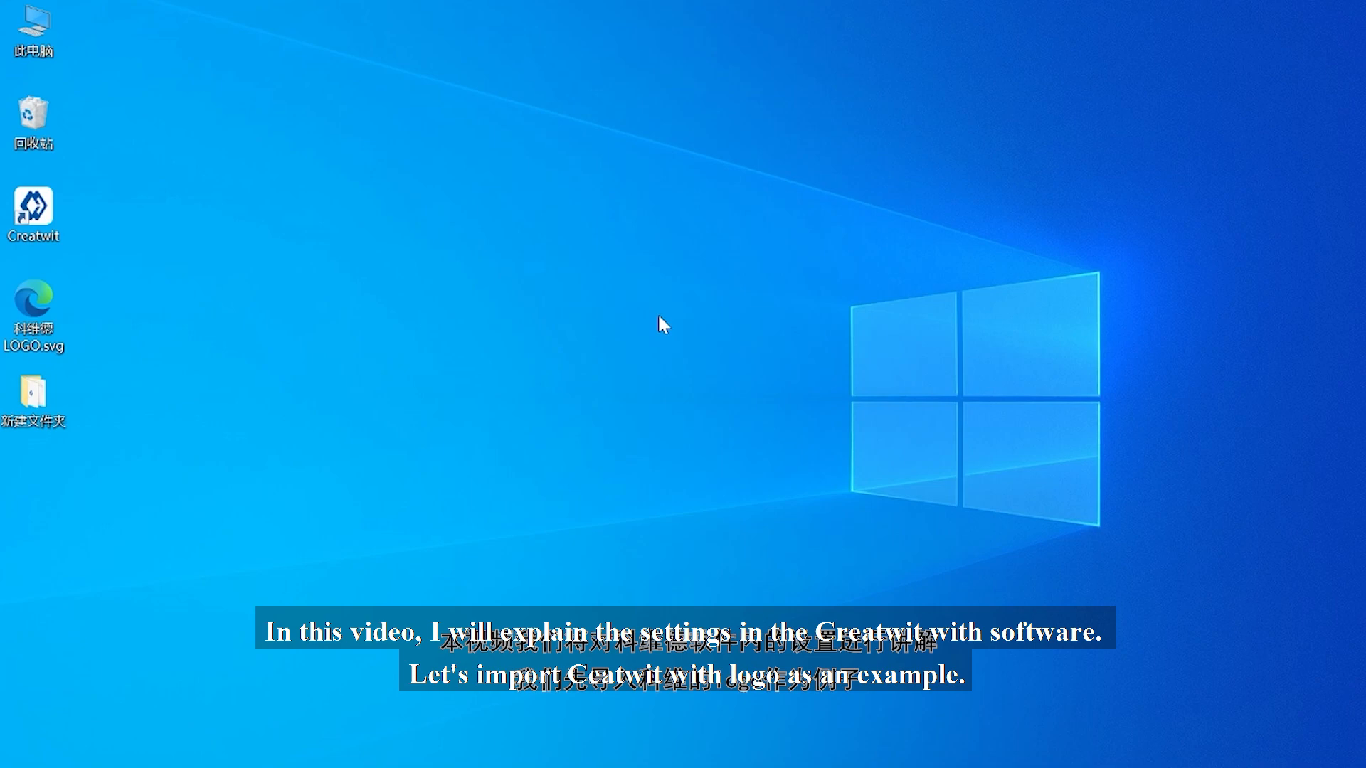
Step: Launch the Creatwit slicer from its desktop icon to an empty build plate
{"action": "double_click", "coordinate": [34, 209]}
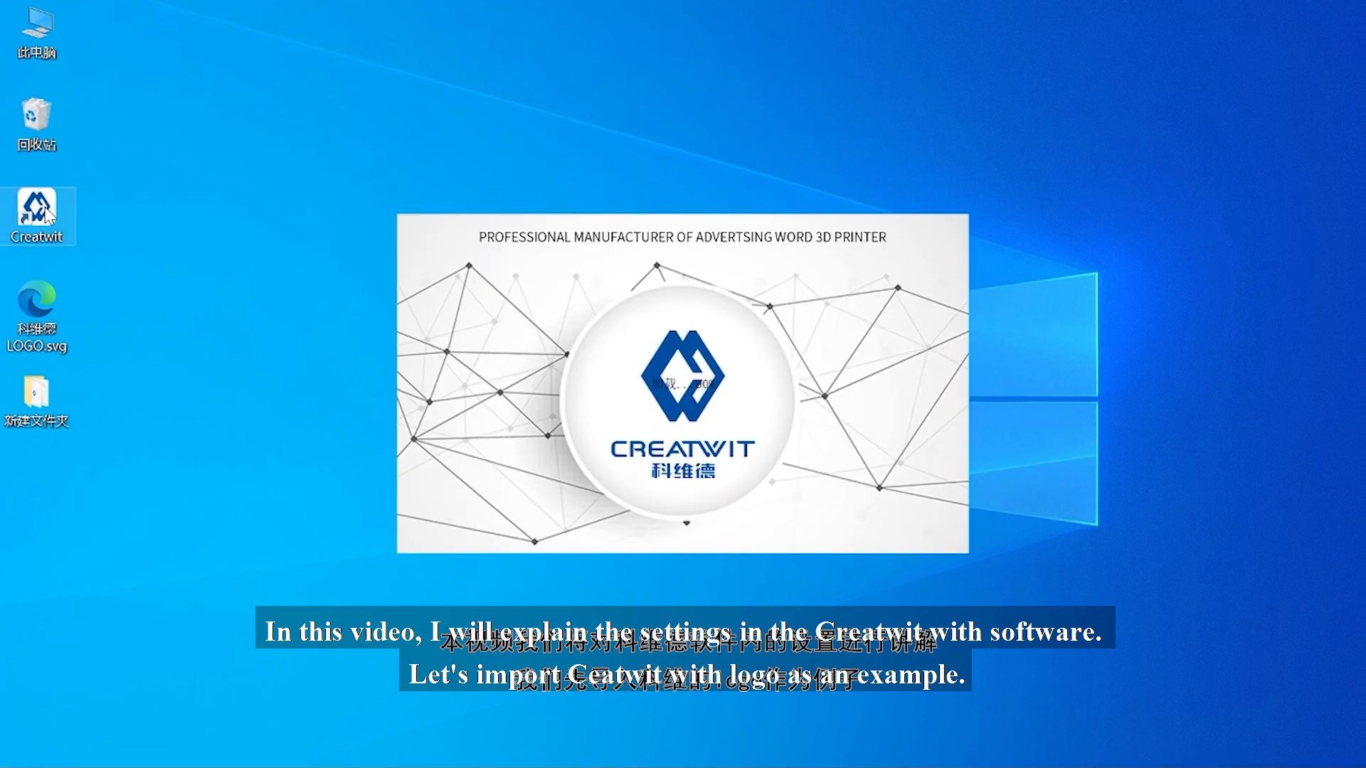
{"action": "double_click", "coordinate": [39, 216]}
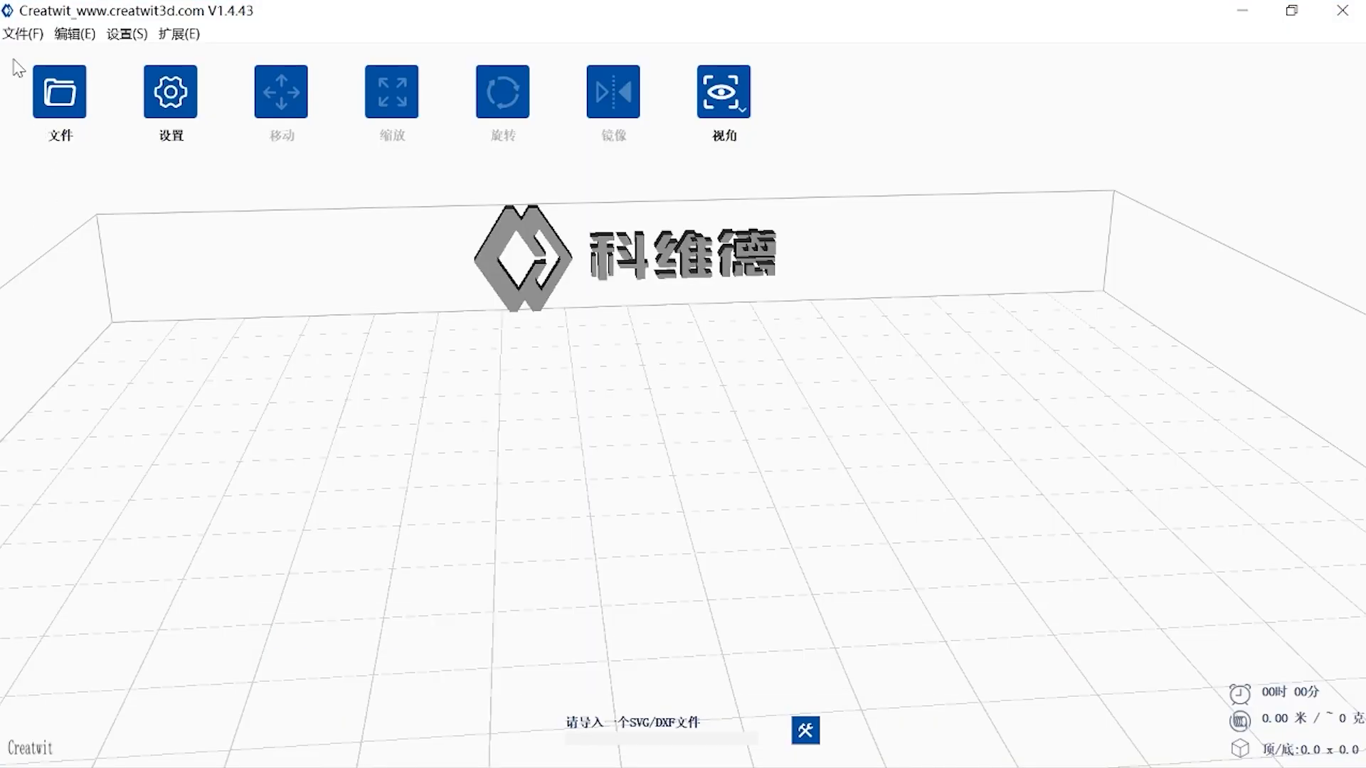
Step: Open 科维德LOGO.svg from disk and accept the Convert Path settings to create the 3D model
{"action": "left_click", "coordinate": [23, 35]}
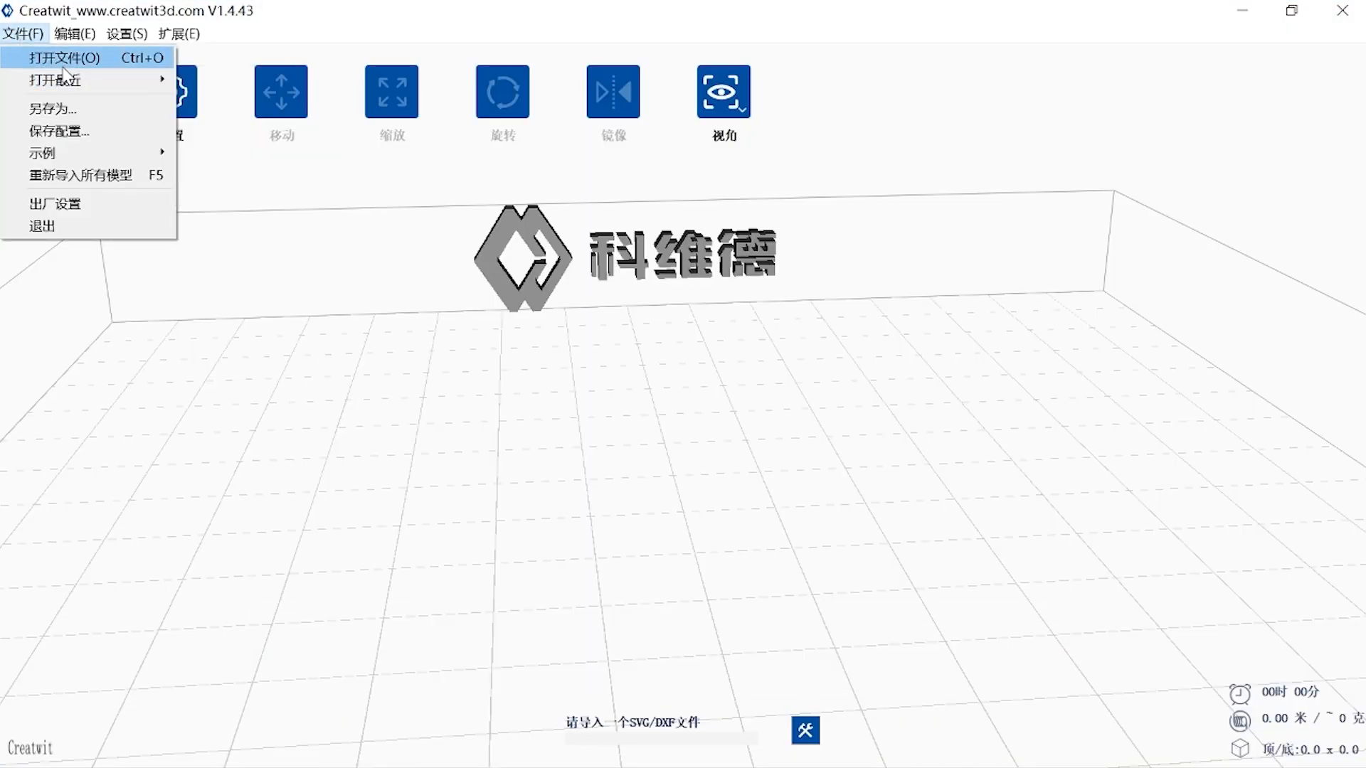
{"action": "left_click", "coordinate": [60, 56]}
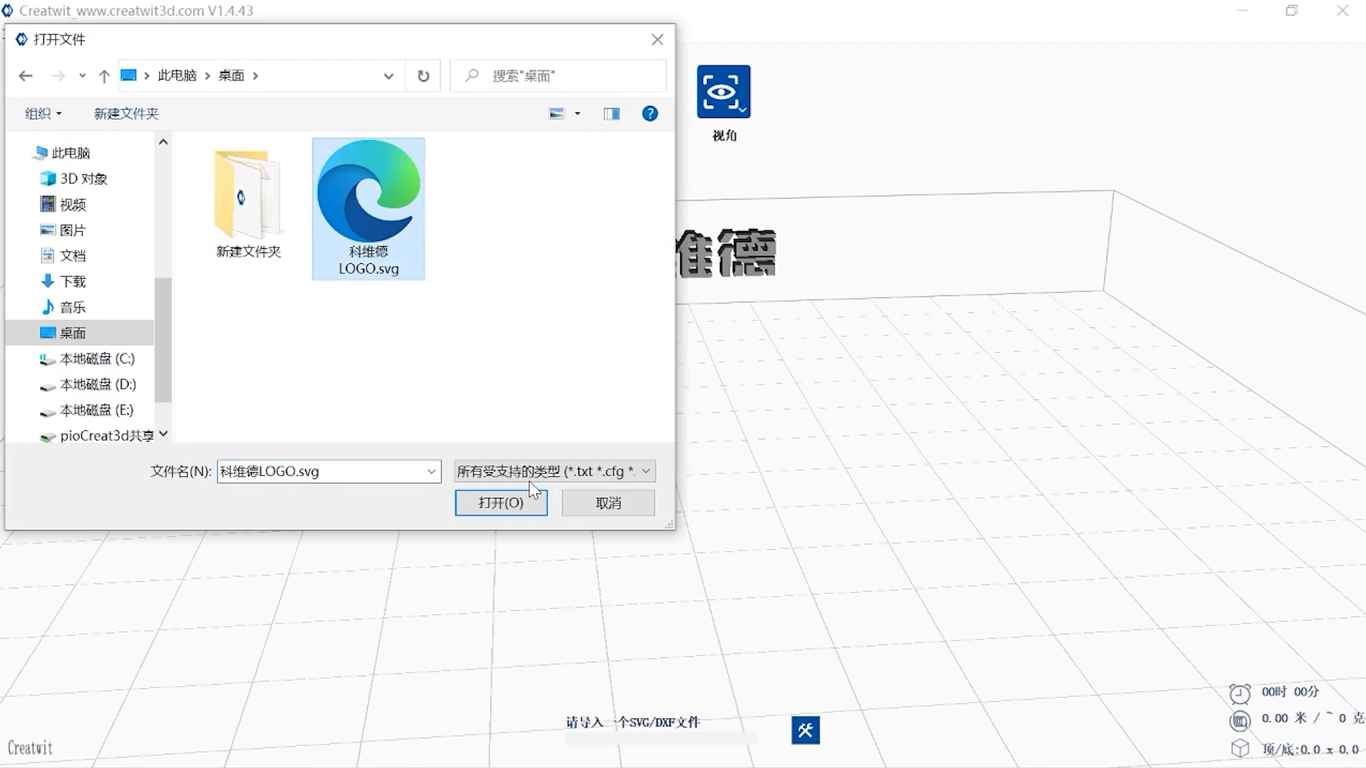
{"action": "left_click", "coordinate": [499, 503]}
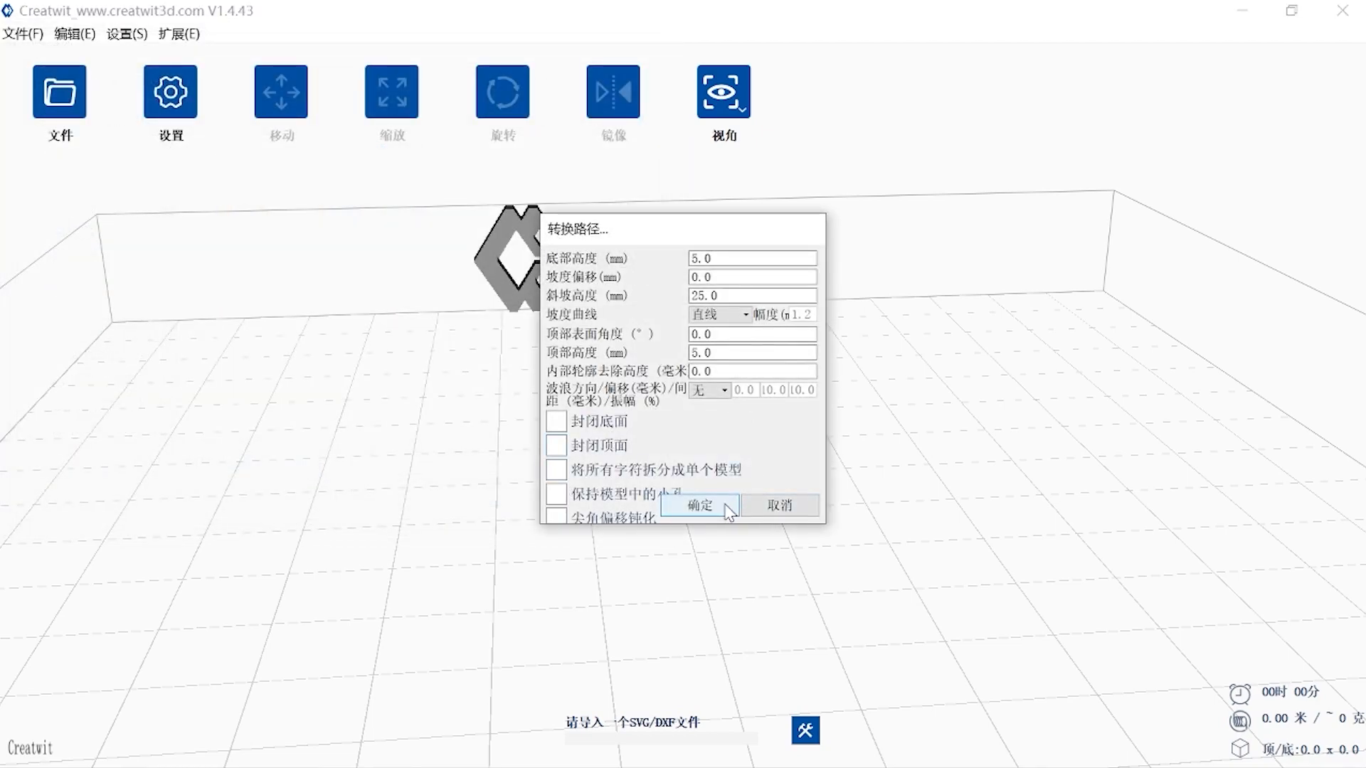
{"action": "left_click", "coordinate": [698, 505]}
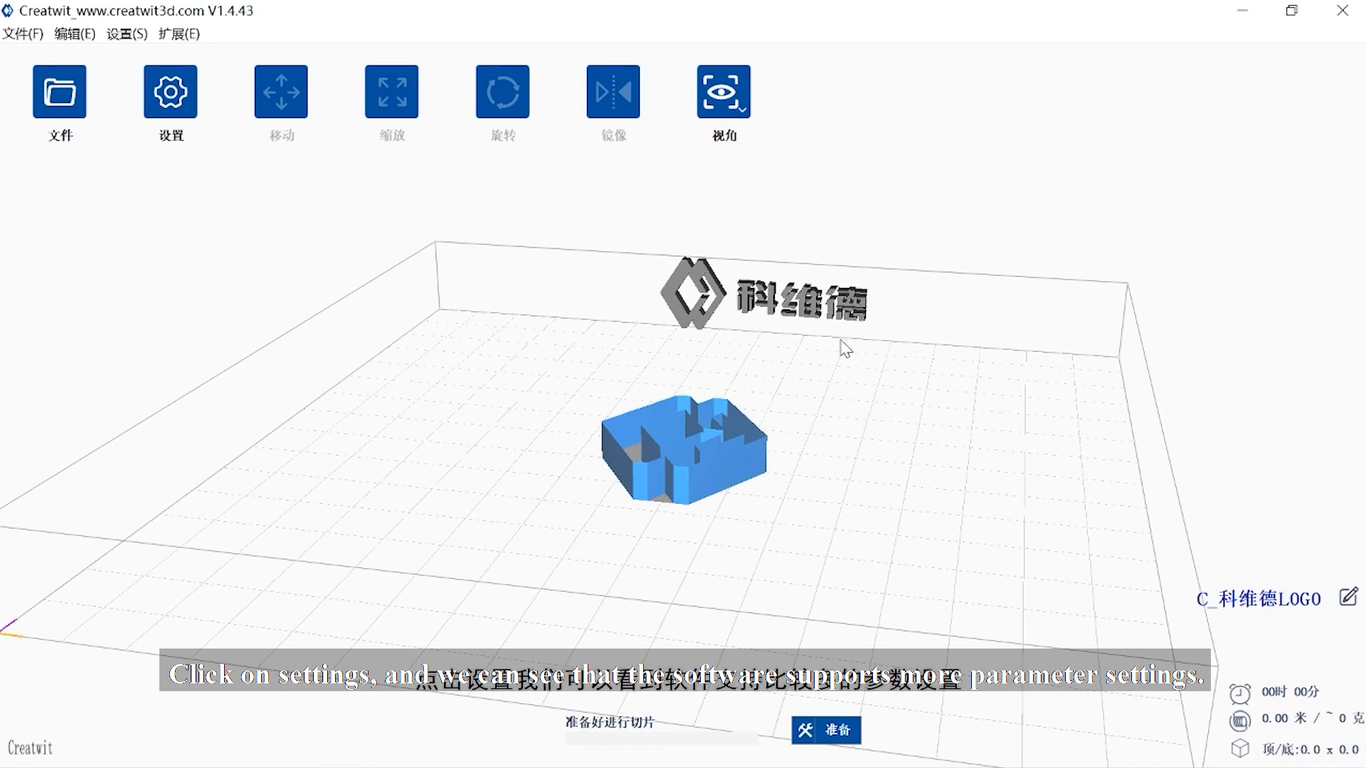
Step: Review the recommended slicing parameters and switch to the full Custom settings list
{"action": "left_click", "coordinate": [169, 91]}
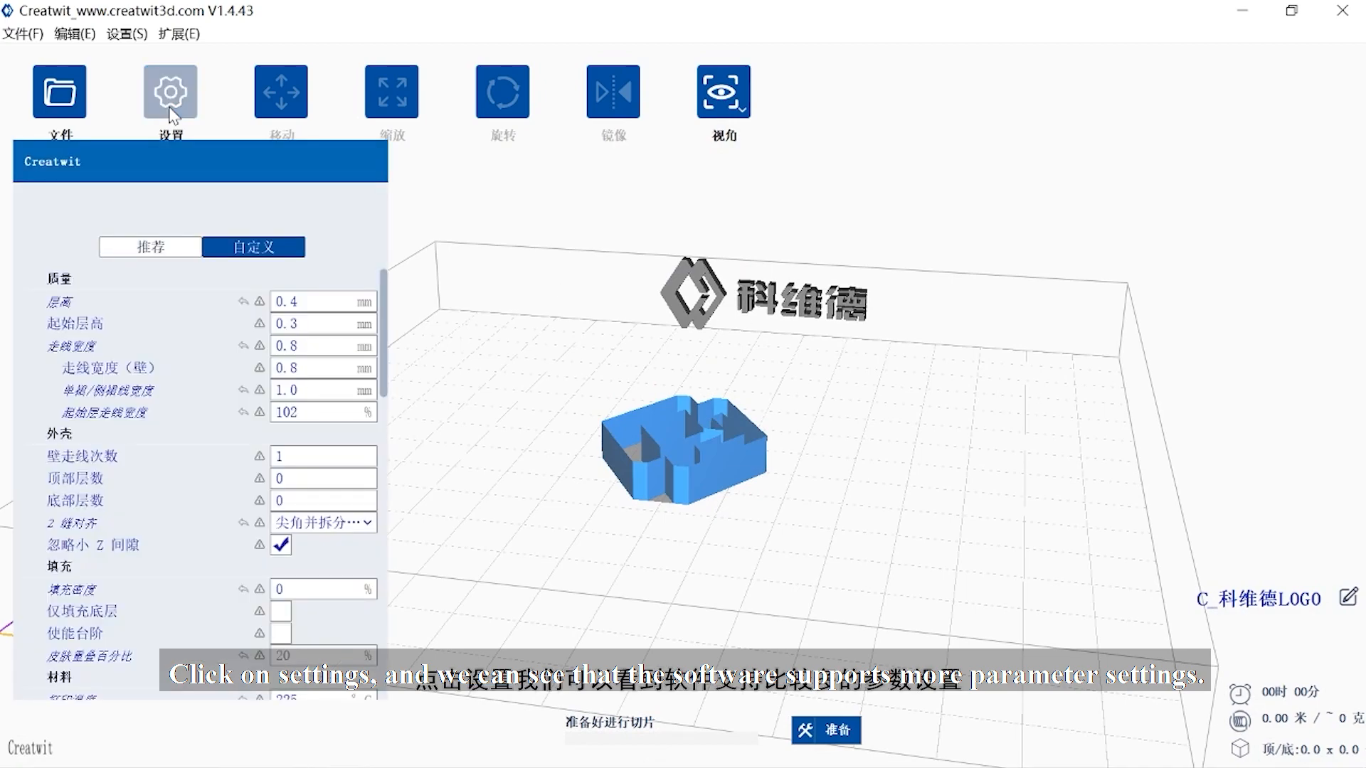
{"action": "scroll", "scroll_direction": "down", "scroll_amount": 3}
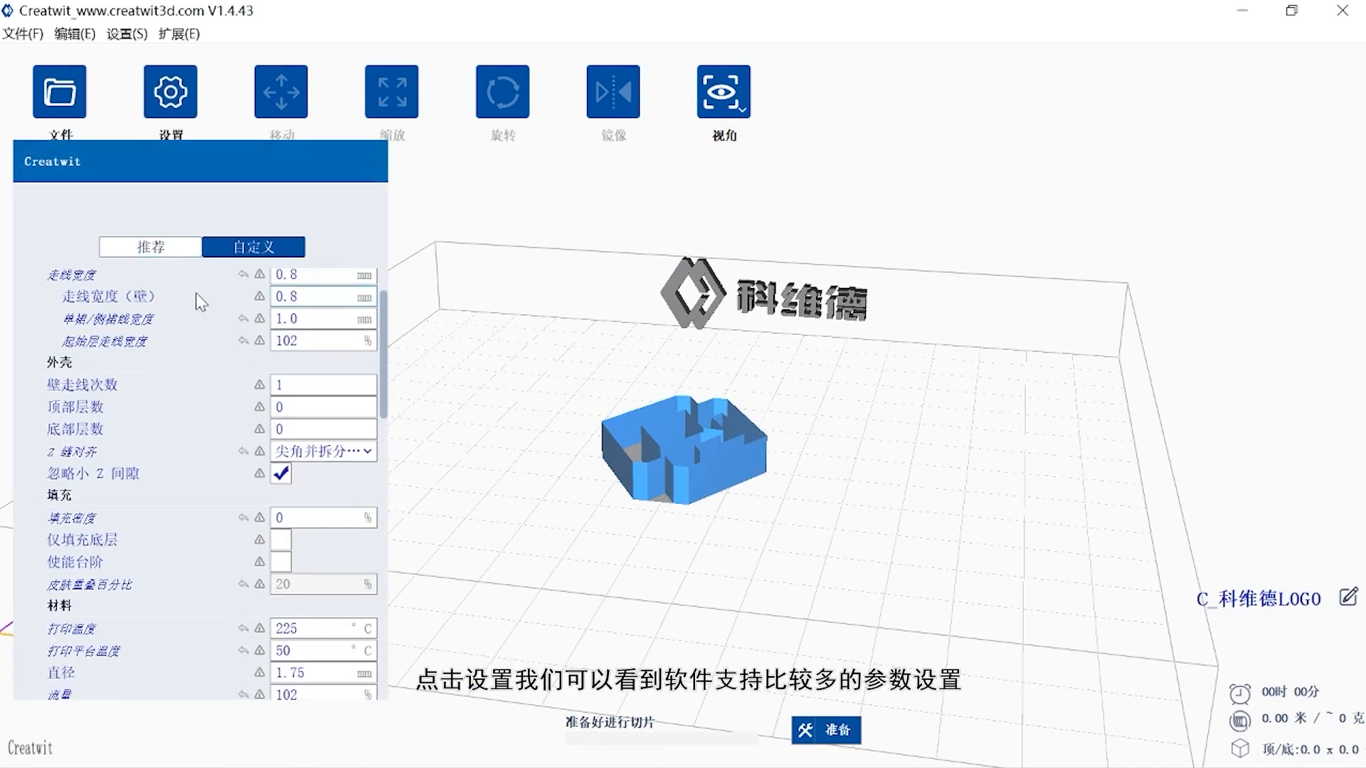
{"action": "scroll", "scroll_direction": "down", "scroll_amount": 3}
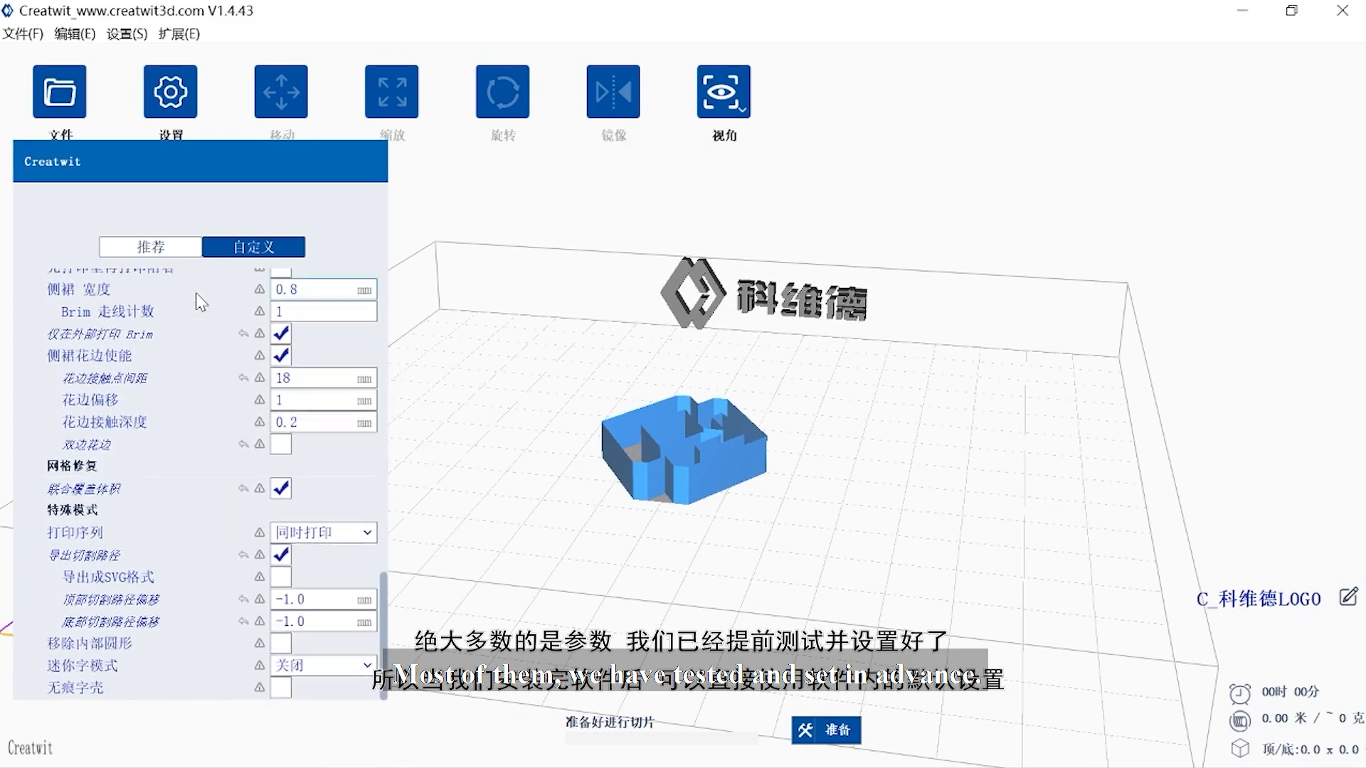
{"action": "scroll", "scroll_direction": "up", "scroll_amount": 3}
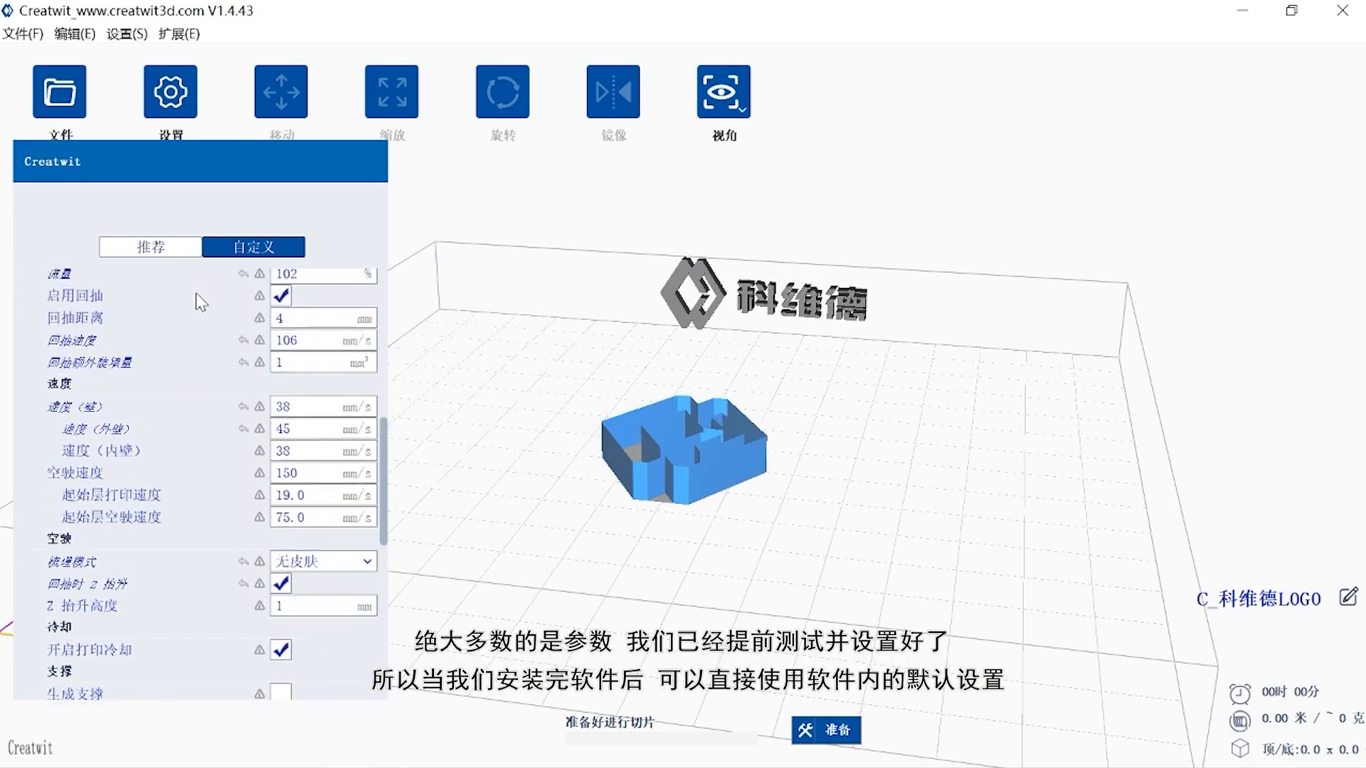
{"action": "scroll", "scroll_direction": "up", "scroll_amount": 3}
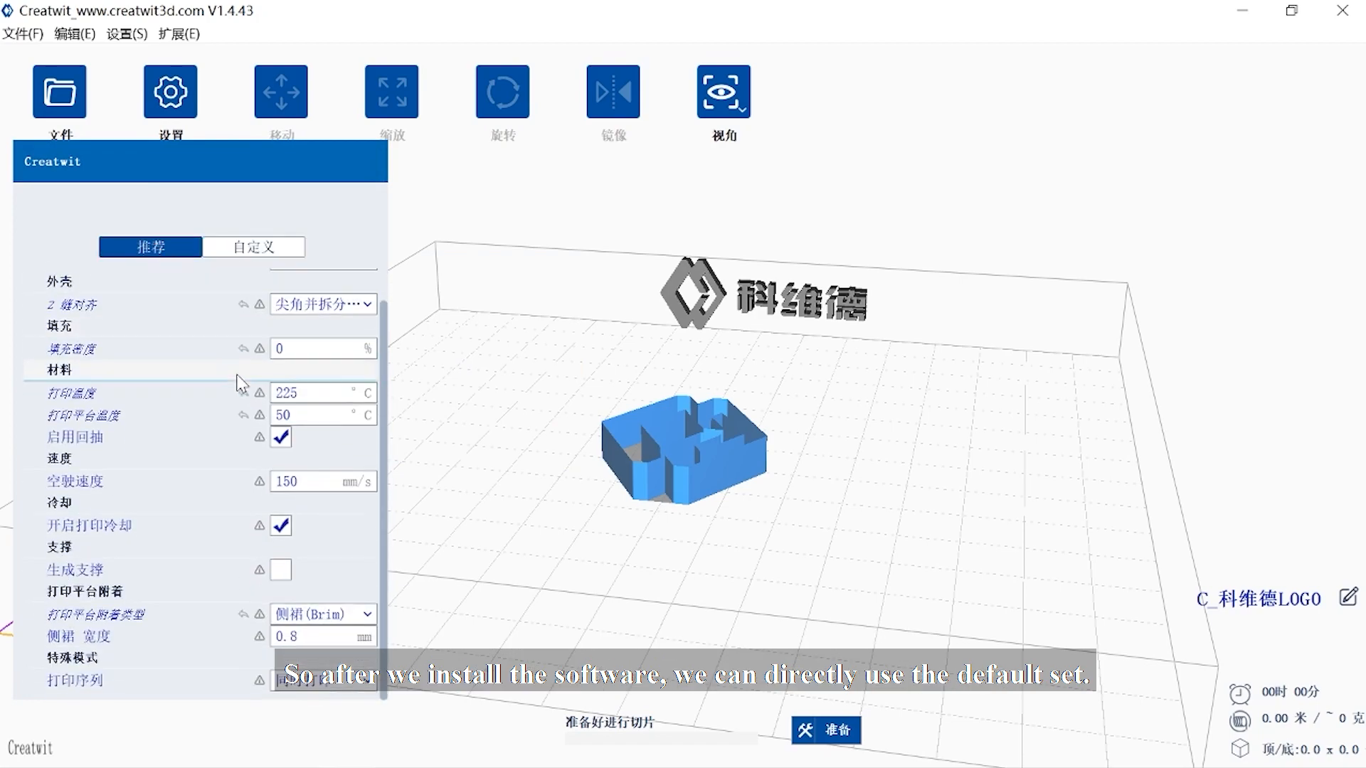
{"action": "scroll", "scroll_direction": "up", "scroll_amount": 3}
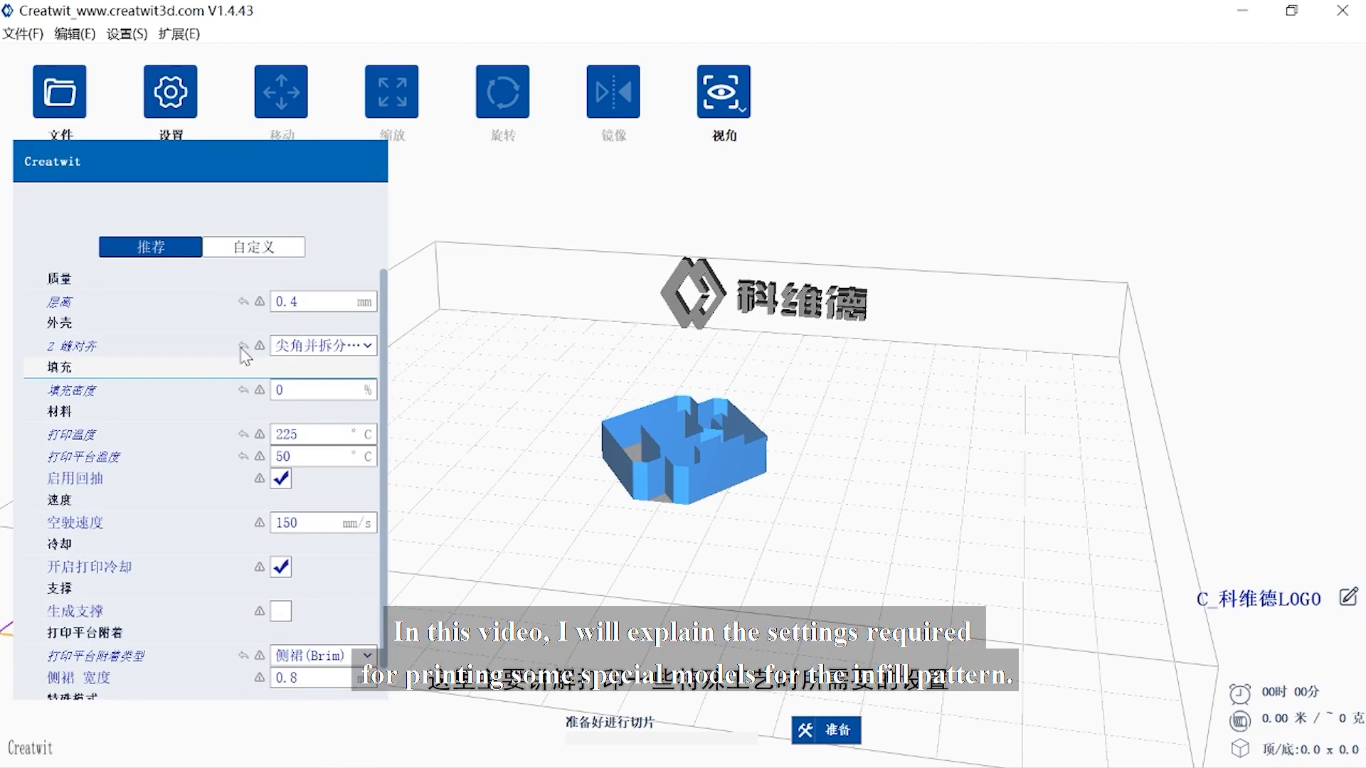
{"action": "left_click", "coordinate": [253, 246]}
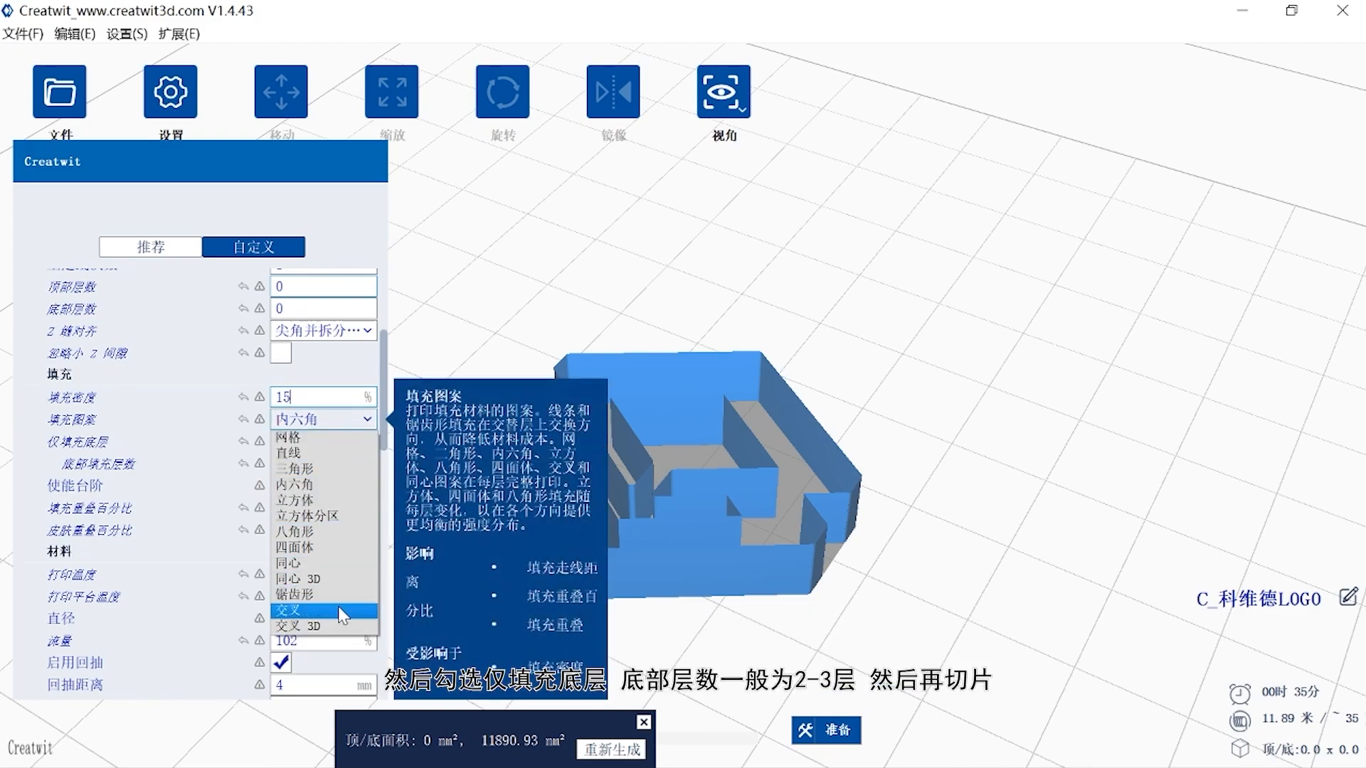
{"action": "mouse_move", "coordinate": [323, 436]}
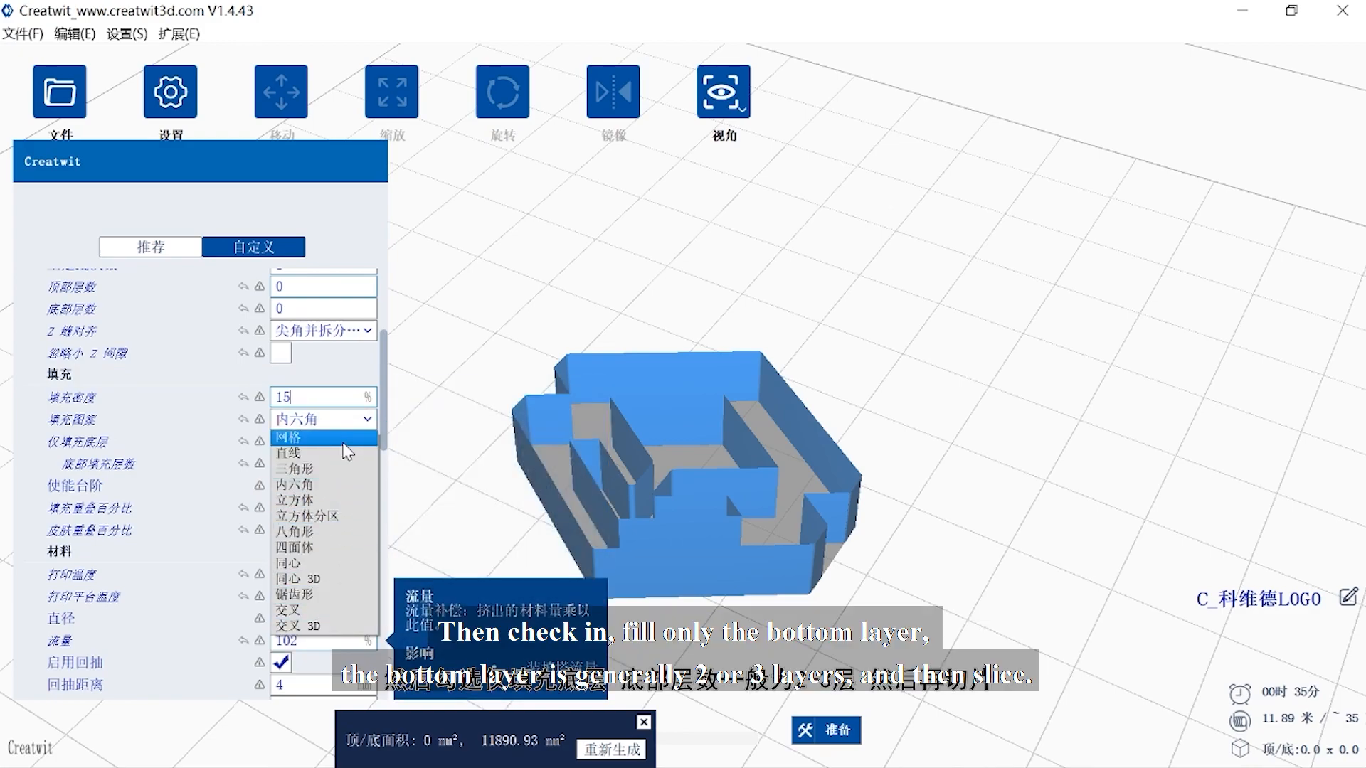
Step: Choose Grid infill with 2 bottom-only infill layers at 15% density
{"action": "left_click", "coordinate": [290, 436]}
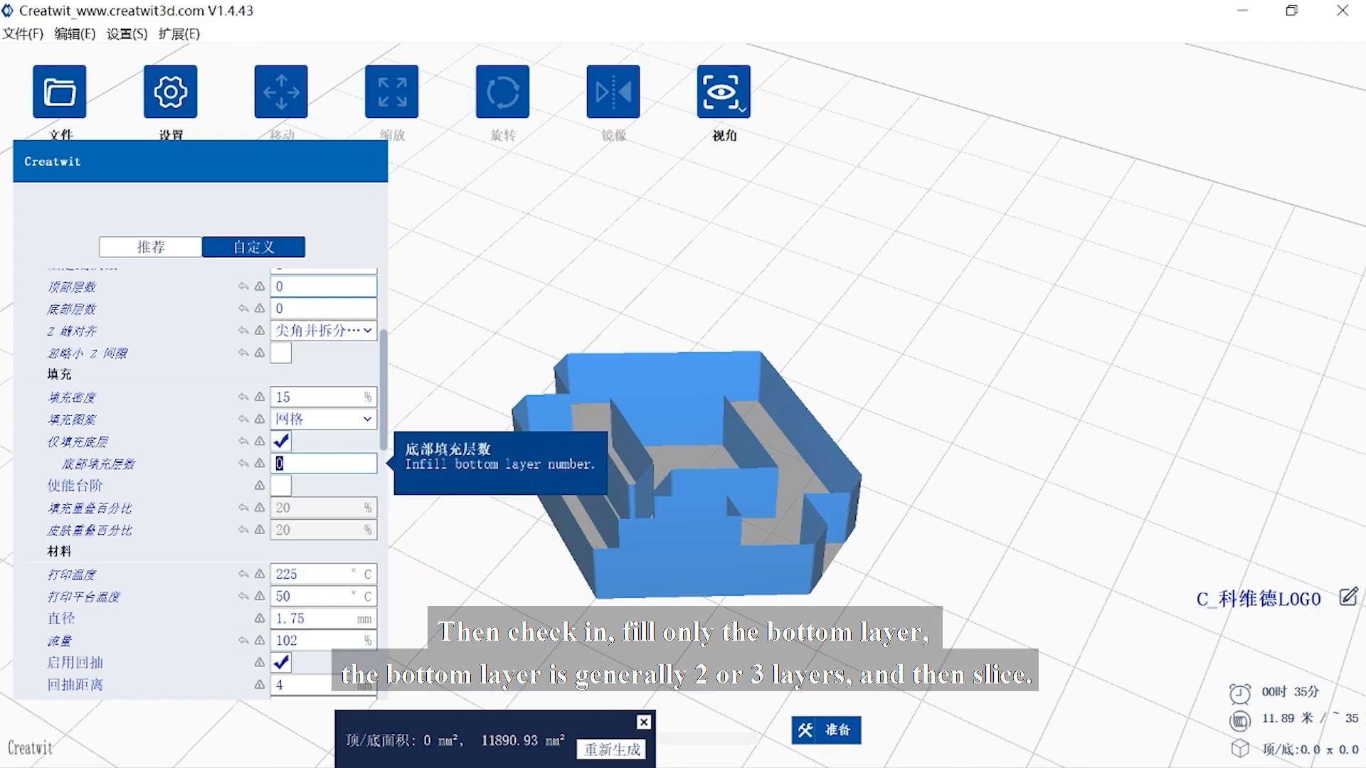
{"action": "type", "text": "2"}
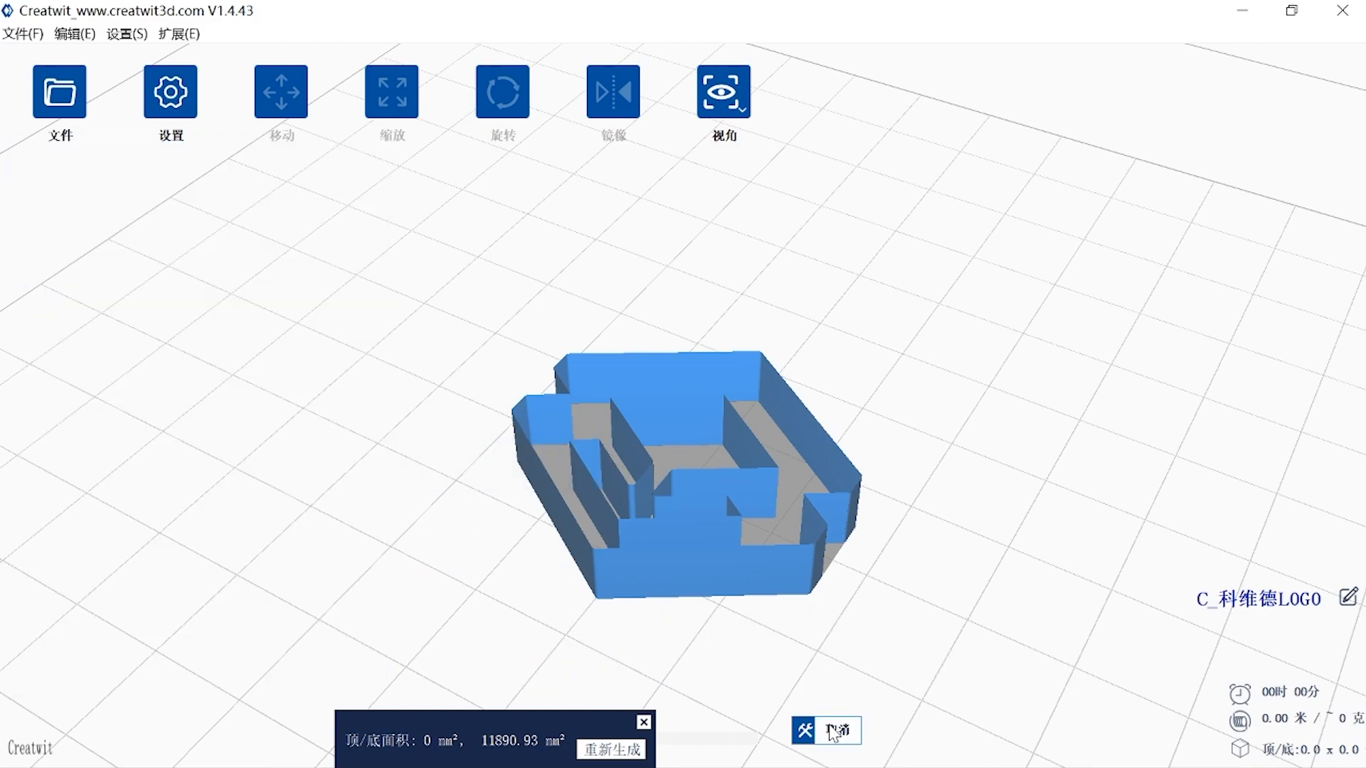
{"action": "mouse_move", "coordinate": [825, 730]}
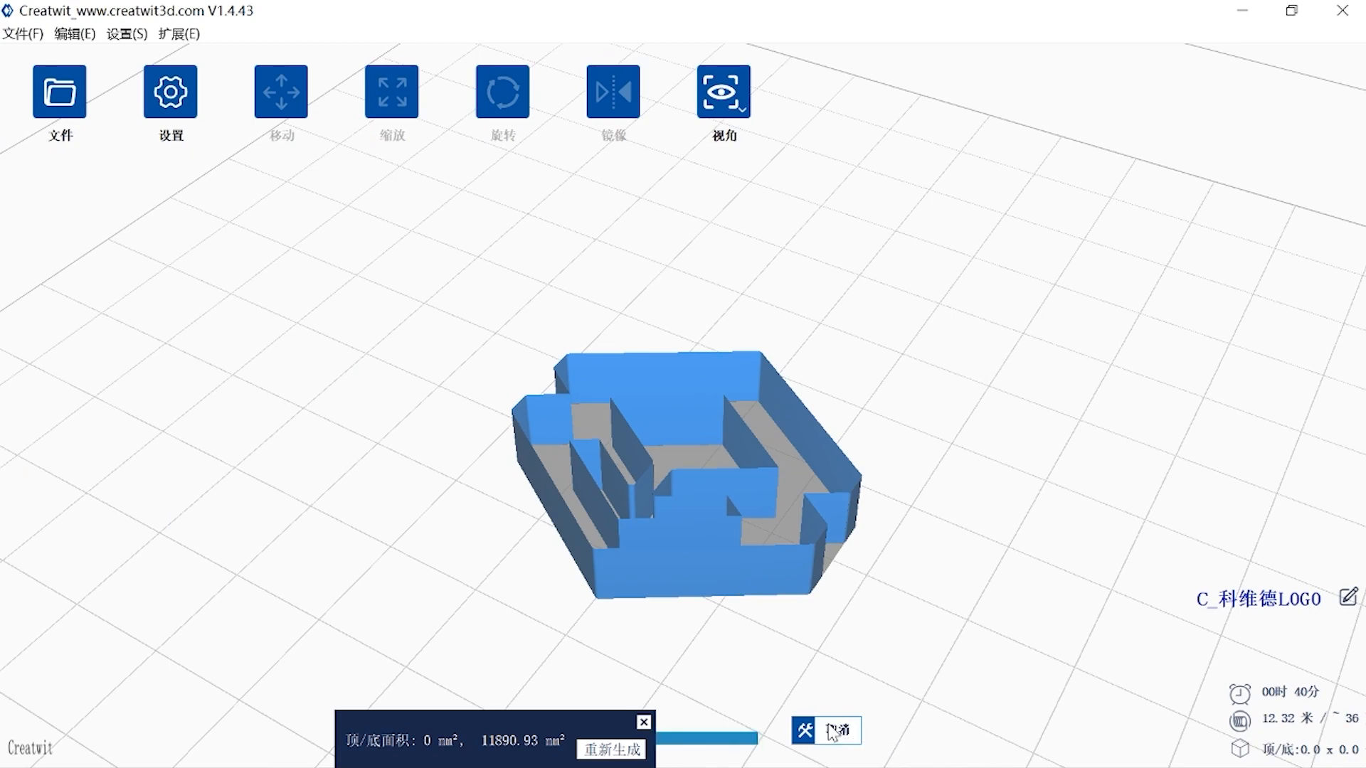
Step: Save the slice as C_科维德LOGO.gcx on the desktop and open its layer preview
{"action": "left_click", "coordinate": [828, 730]}
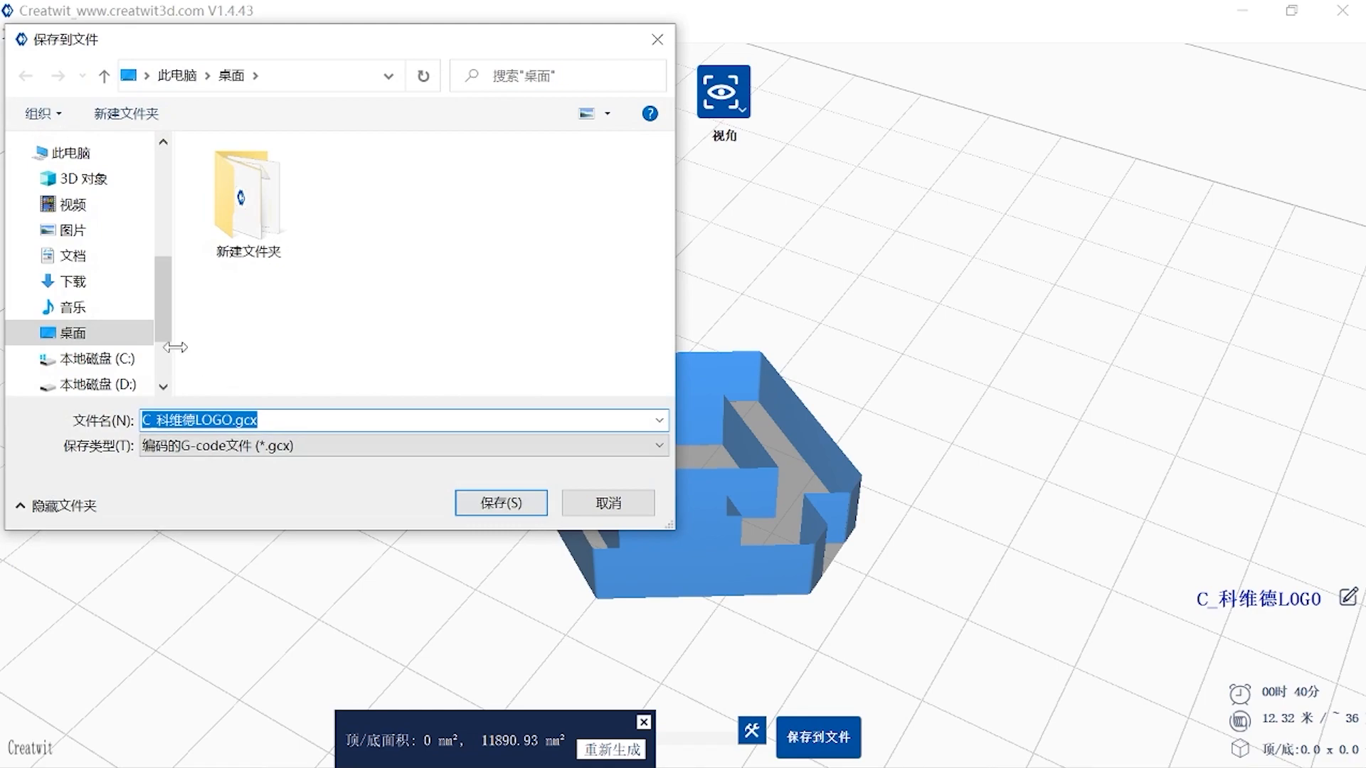
{"action": "left_click", "coordinate": [499, 502]}
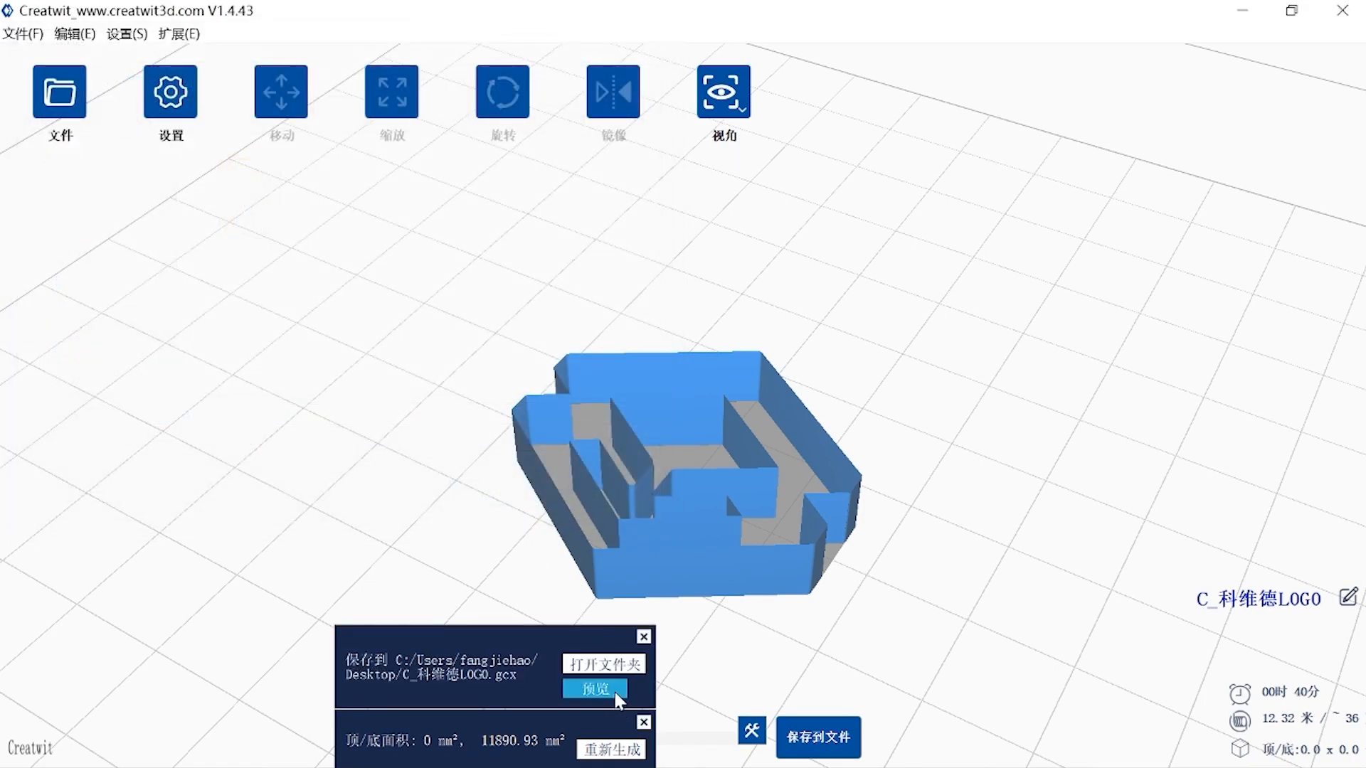
{"action": "left_click", "coordinate": [594, 688]}
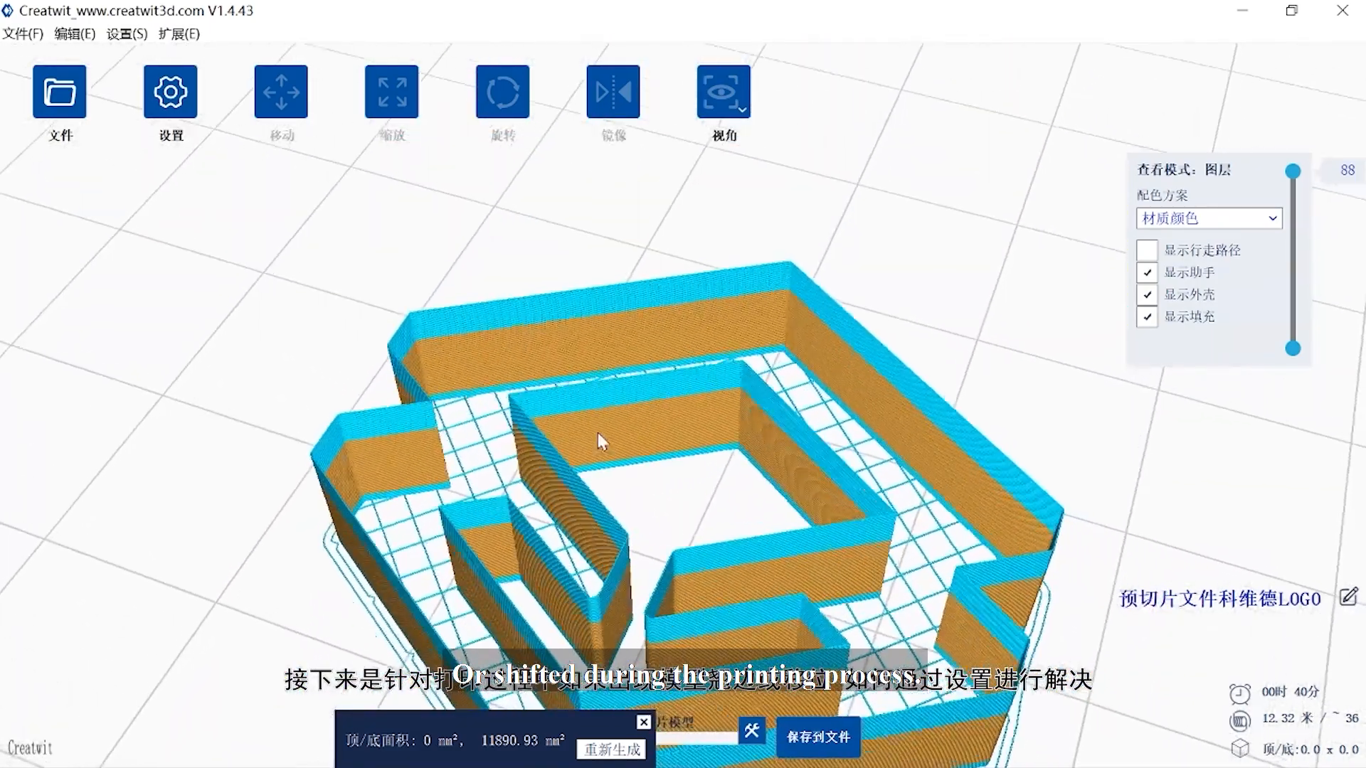
Step: Enable brim ears in the settings, slice the logo and preview the result
{"action": "left_click", "coordinate": [171, 94]}
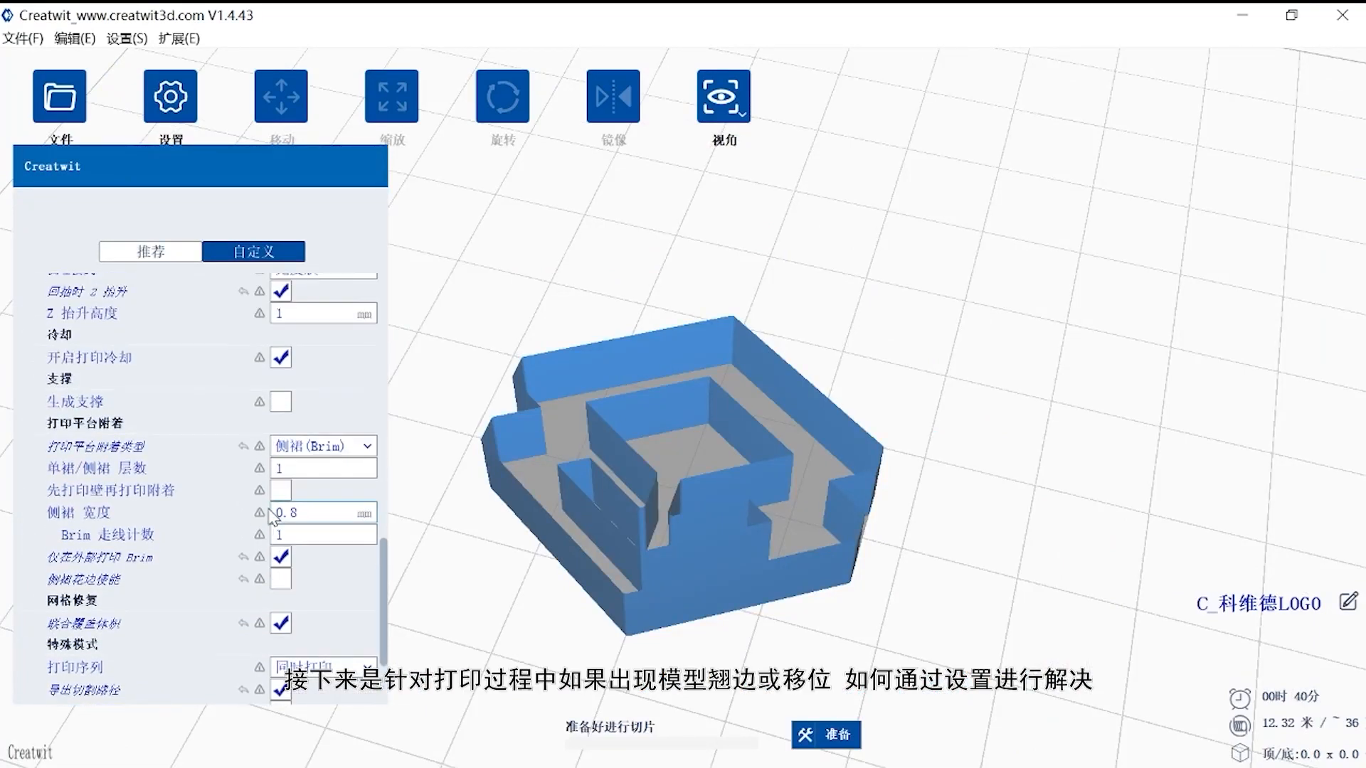
{"action": "scroll", "scroll_direction": "up", "scroll_amount": 3}
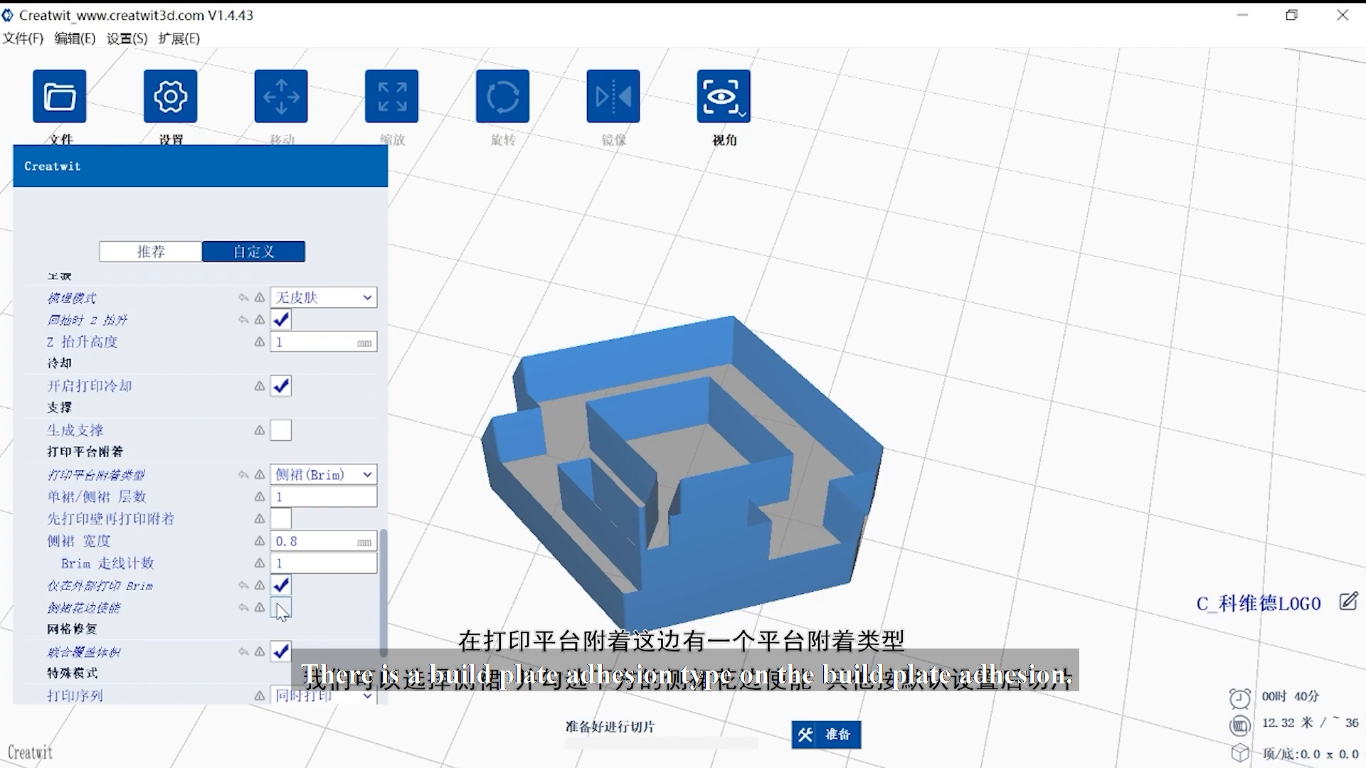
{"action": "left_click", "coordinate": [280, 610]}
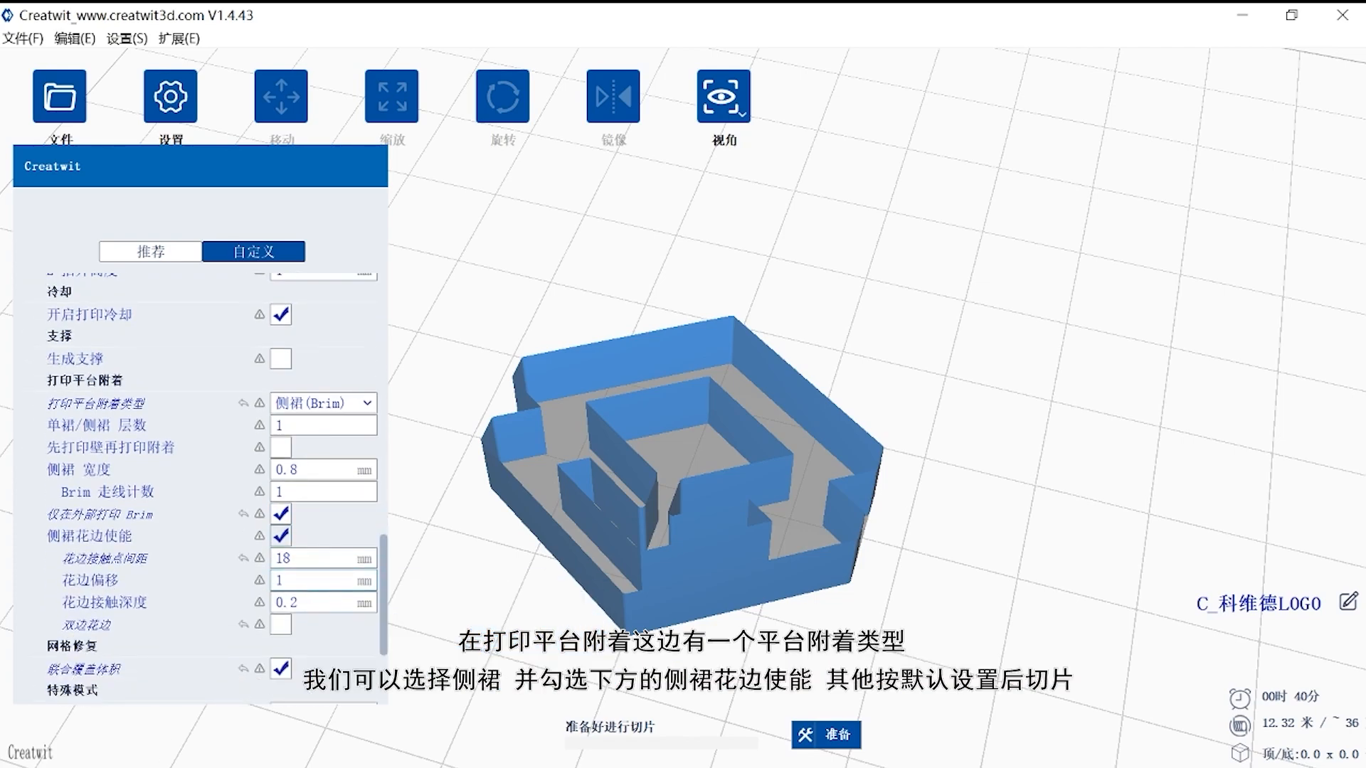
{"action": "scroll", "scroll_direction": "down", "scroll_amount": 3}
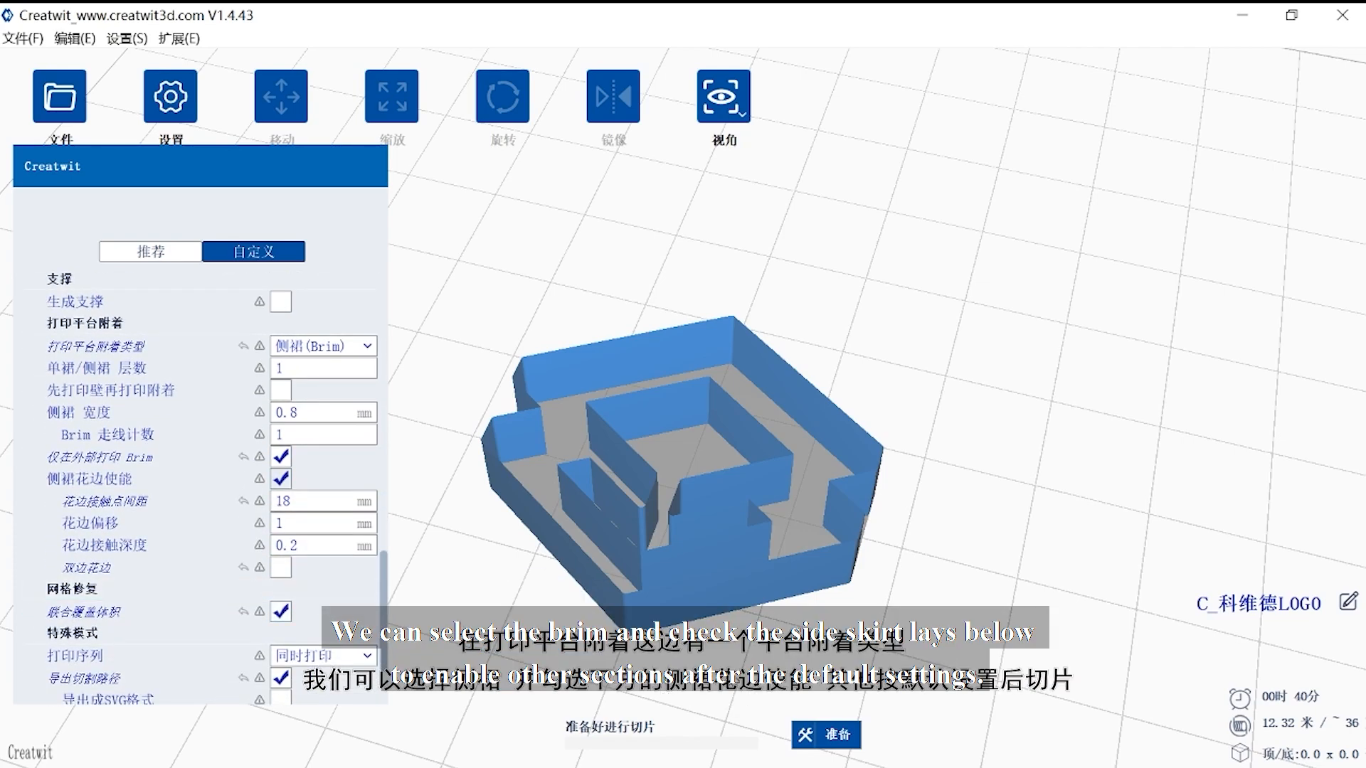
{"action": "left_click", "coordinate": [825, 734]}
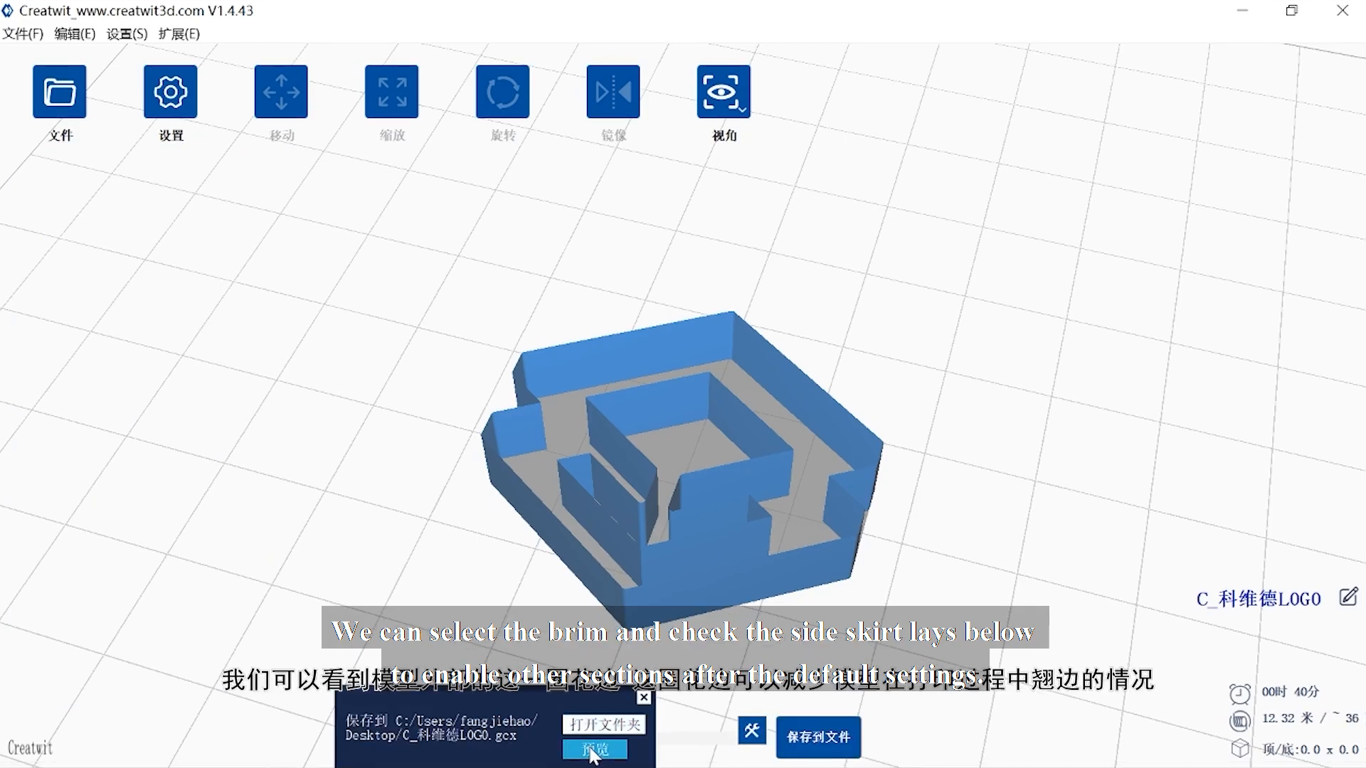
{"action": "left_click", "coordinate": [595, 749]}
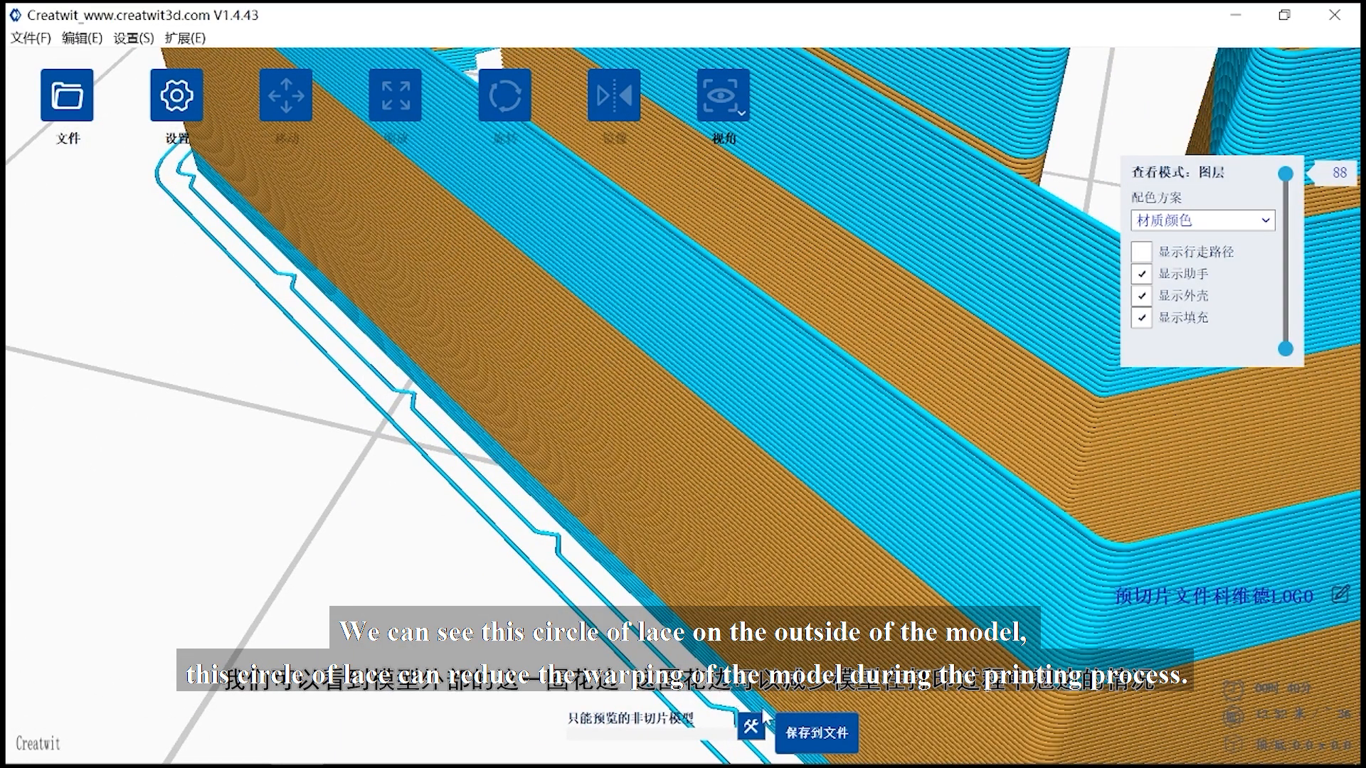
Step: Review the brim lace options and re-slice, saving the gcx file
{"action": "left_click", "coordinate": [171, 94]}
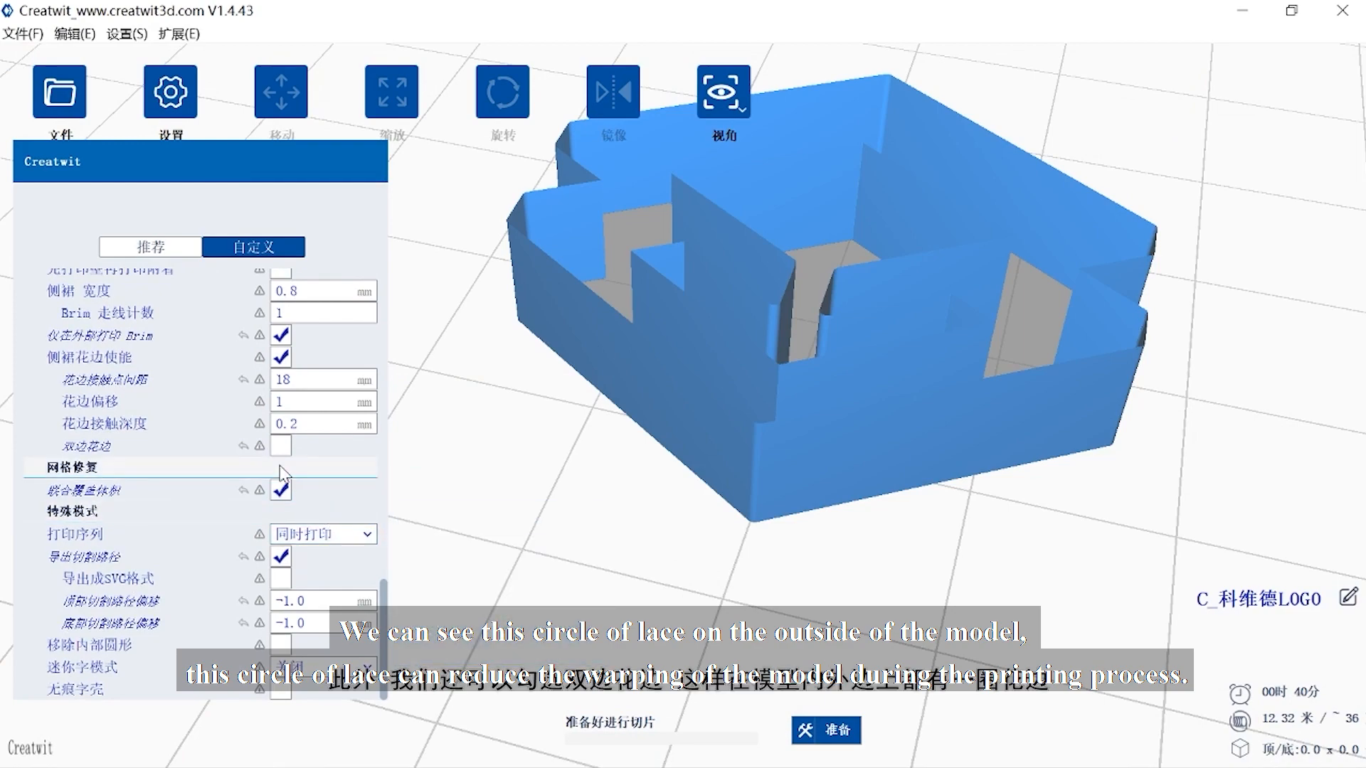
{"action": "mouse_move", "coordinate": [280, 445]}
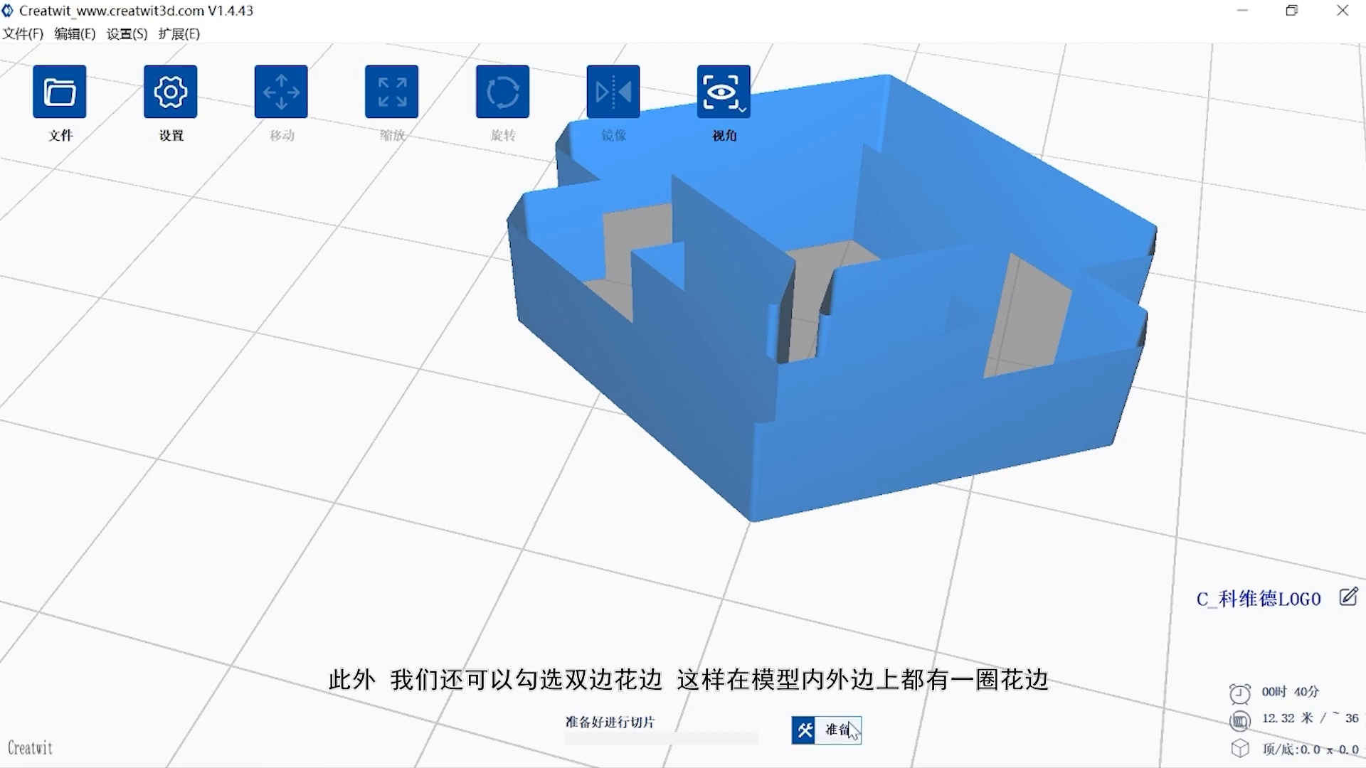
{"action": "left_click", "coordinate": [825, 731]}
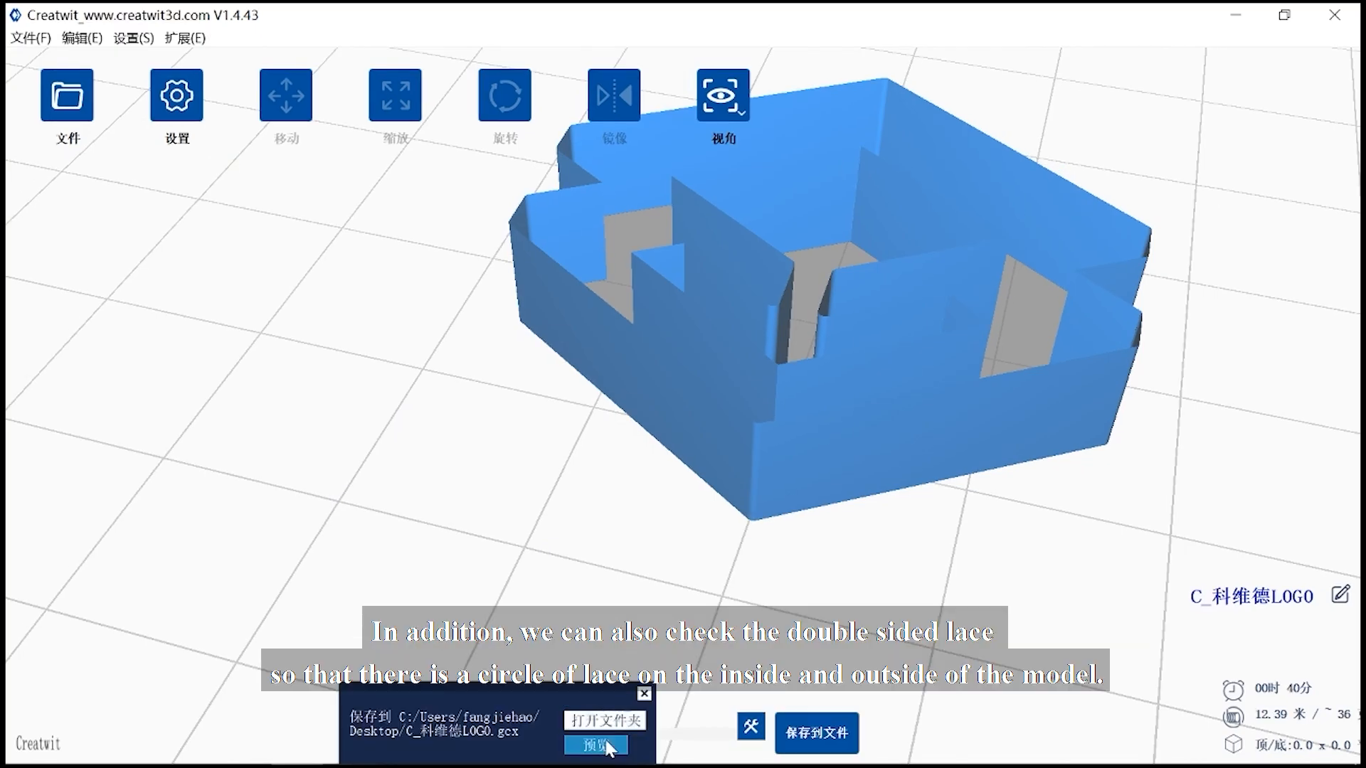
Step: Preview the saved slice's layers to inspect the step along the top edge
{"action": "left_click", "coordinate": [594, 745]}
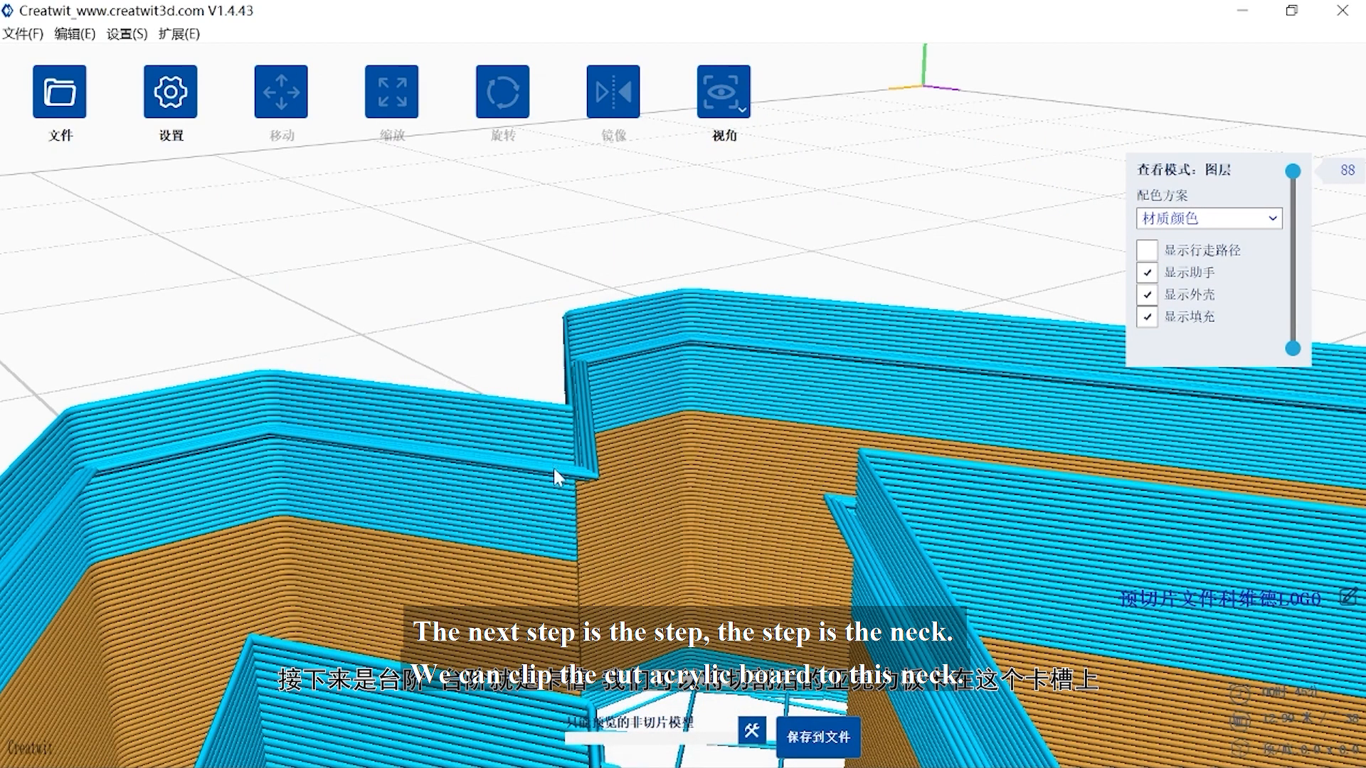
{"action": "mouse_move", "coordinate": [584, 488]}
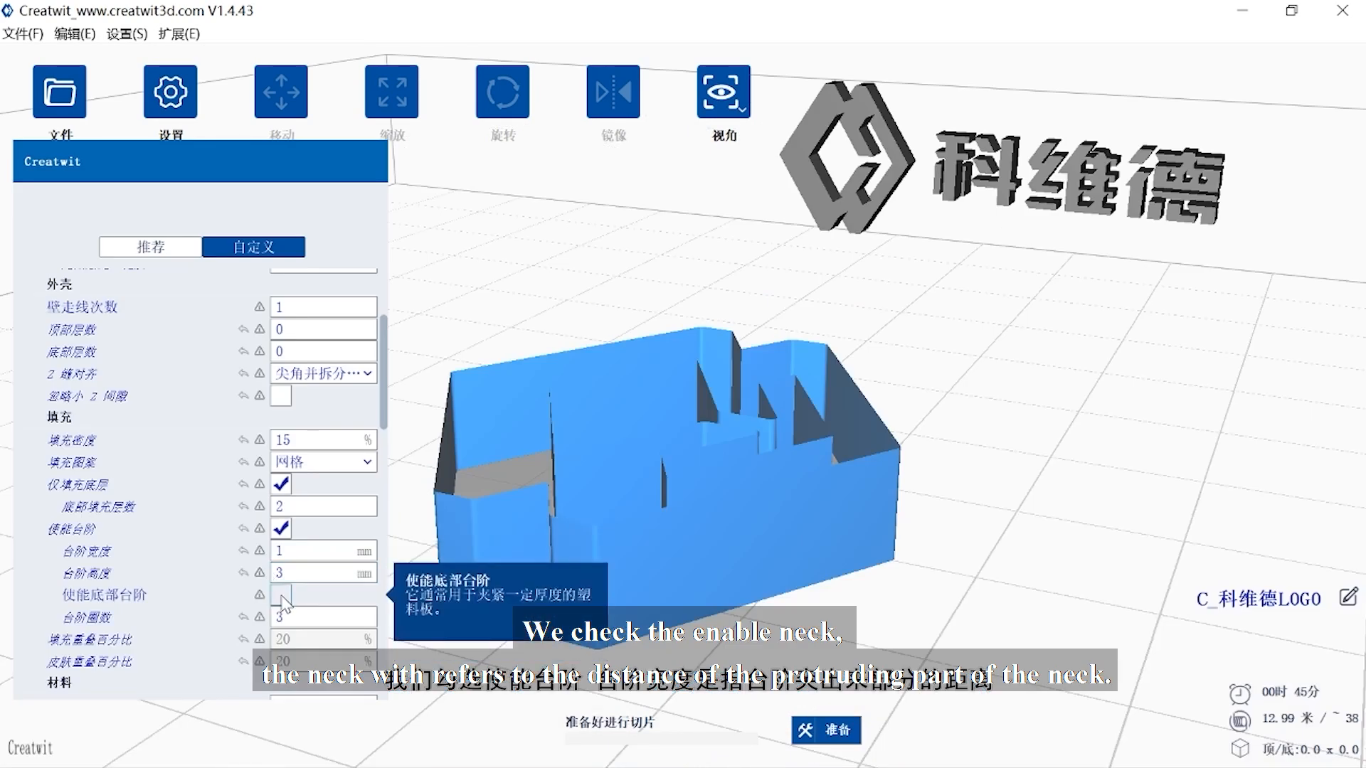
Step: Enable the bottom neck step at 0.8 mm wide and 3.0 mm high and slice
{"action": "scroll", "scroll_direction": "down", "scroll_amount": 3}
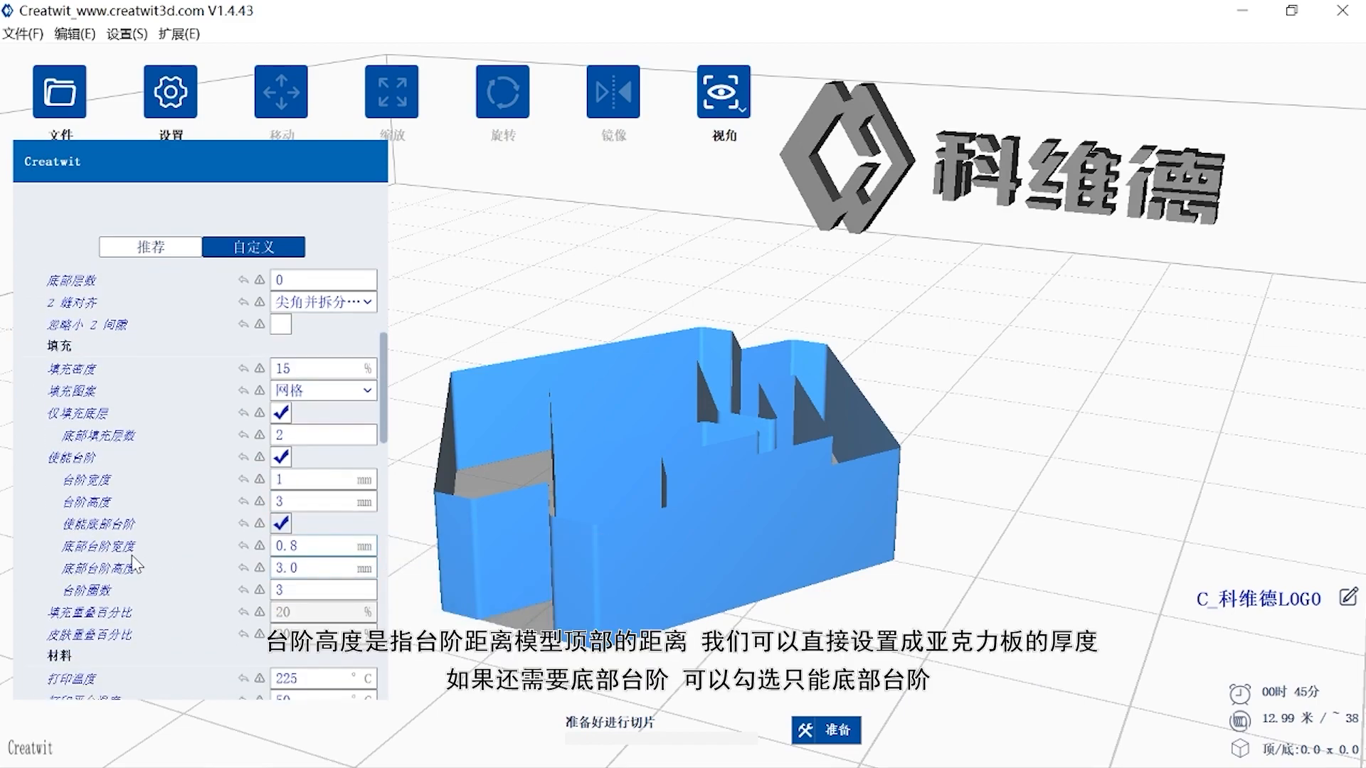
{"action": "mouse_move", "coordinate": [92, 546]}
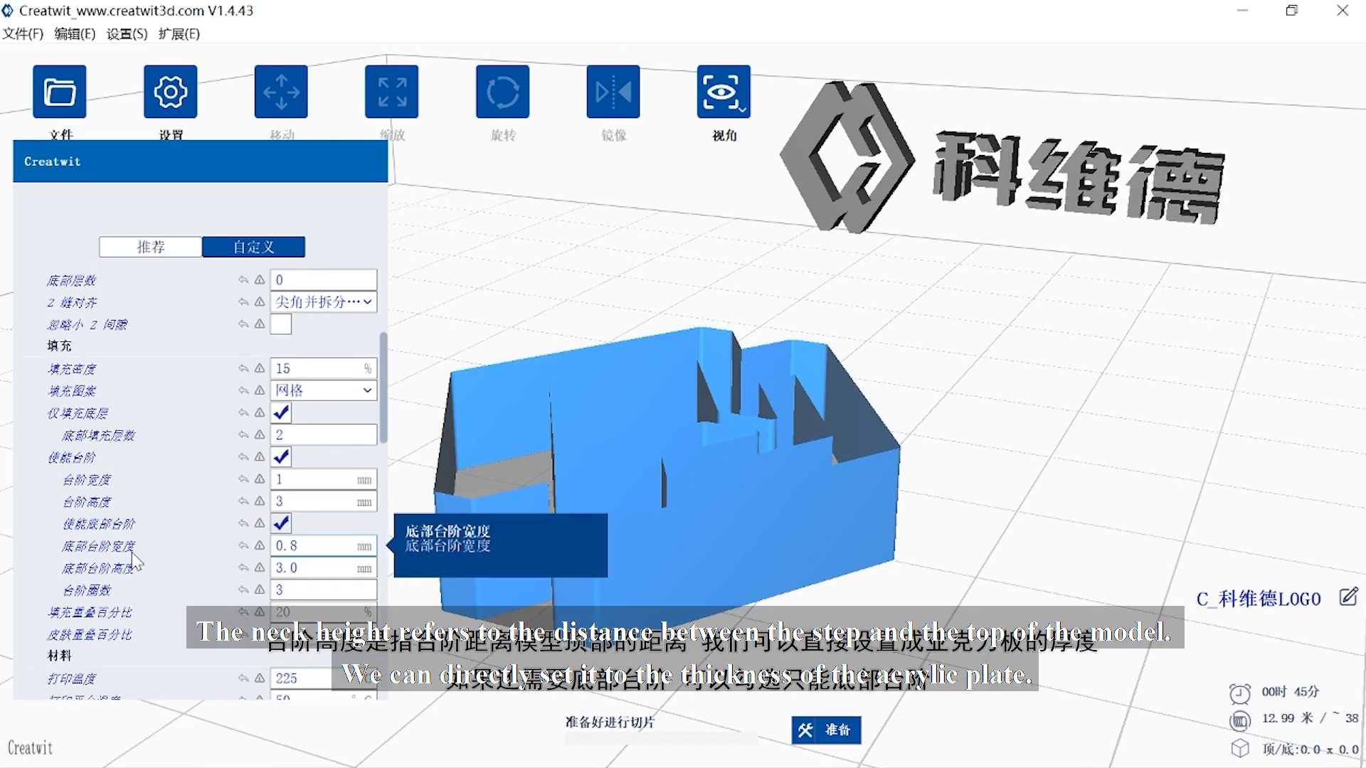
{"action": "mouse_move", "coordinate": [104, 568]}
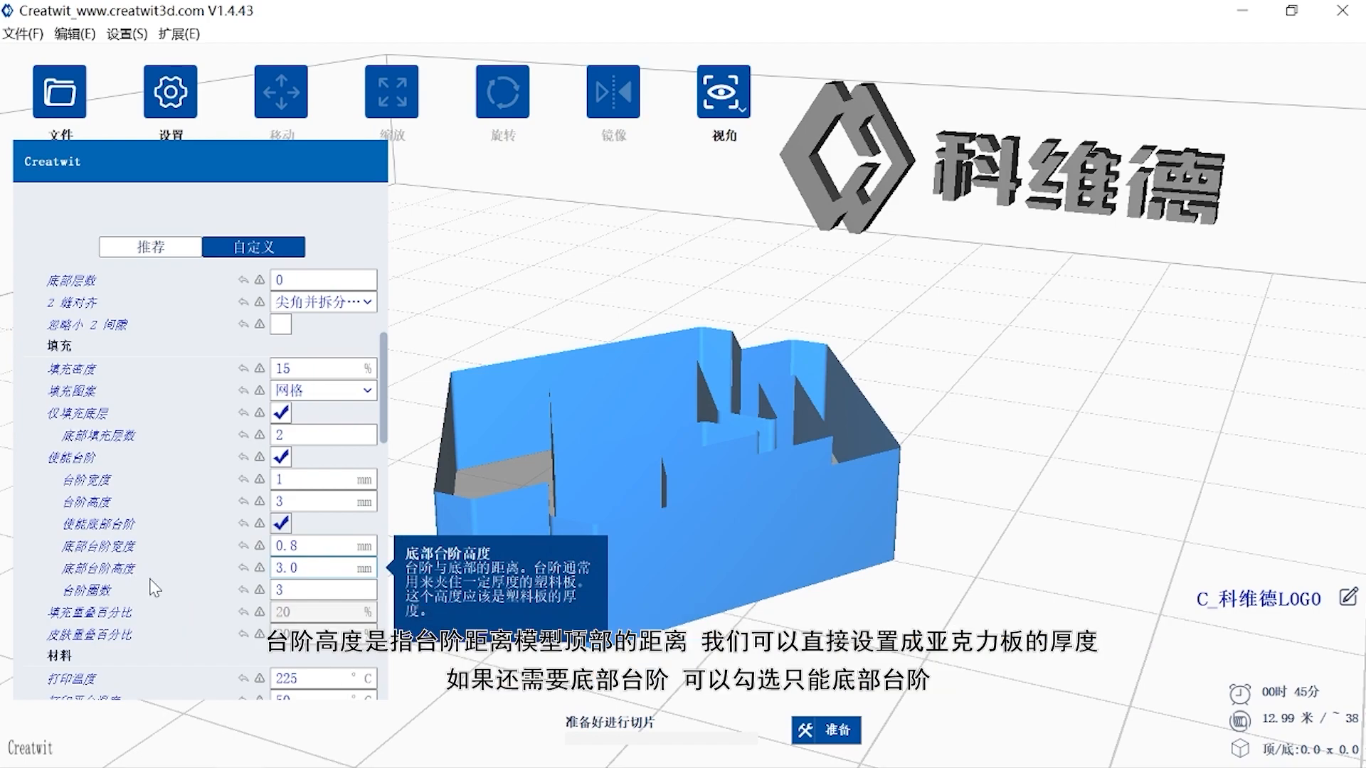
{"action": "left_click", "coordinate": [824, 730]}
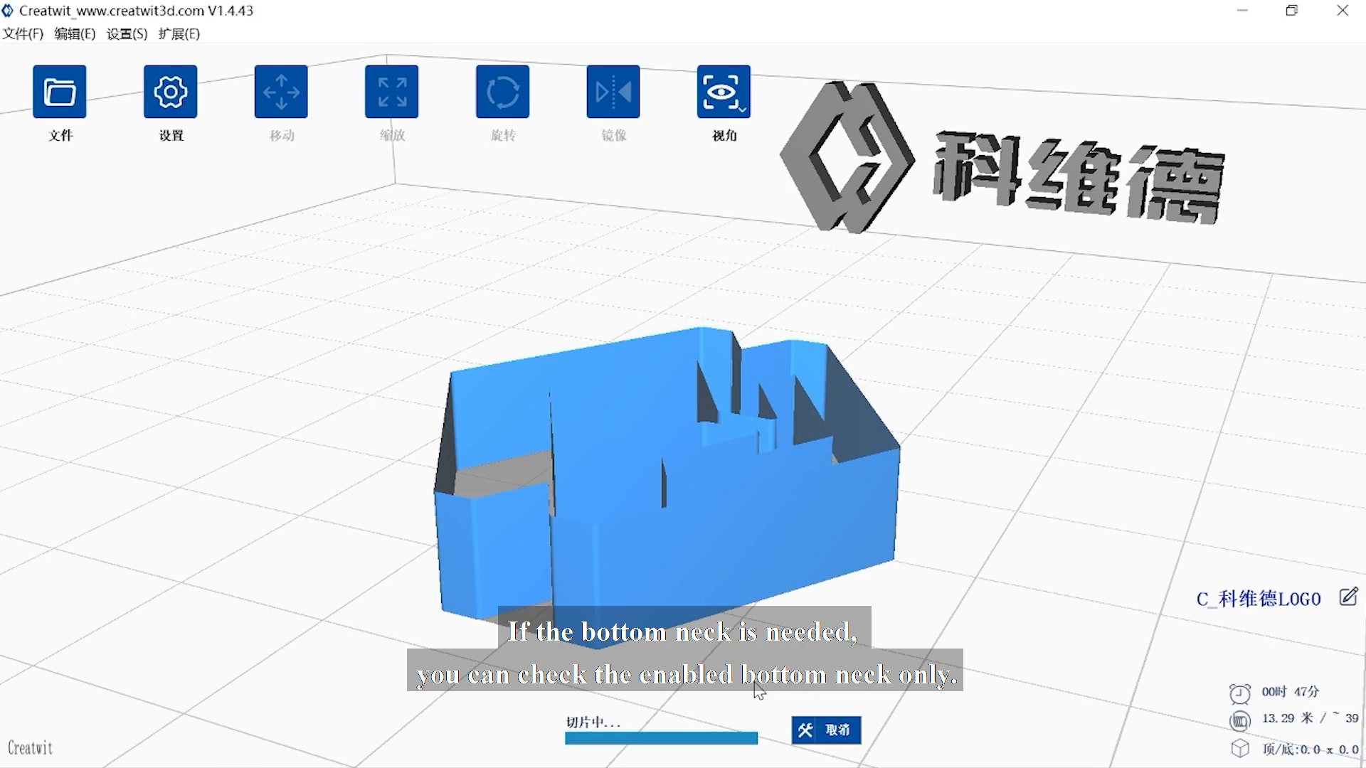
Step: Save the stepped slice as C_科维德LOGO.gcx, overwriting the existing desktop file
{"action": "left_click", "coordinate": [816, 735]}
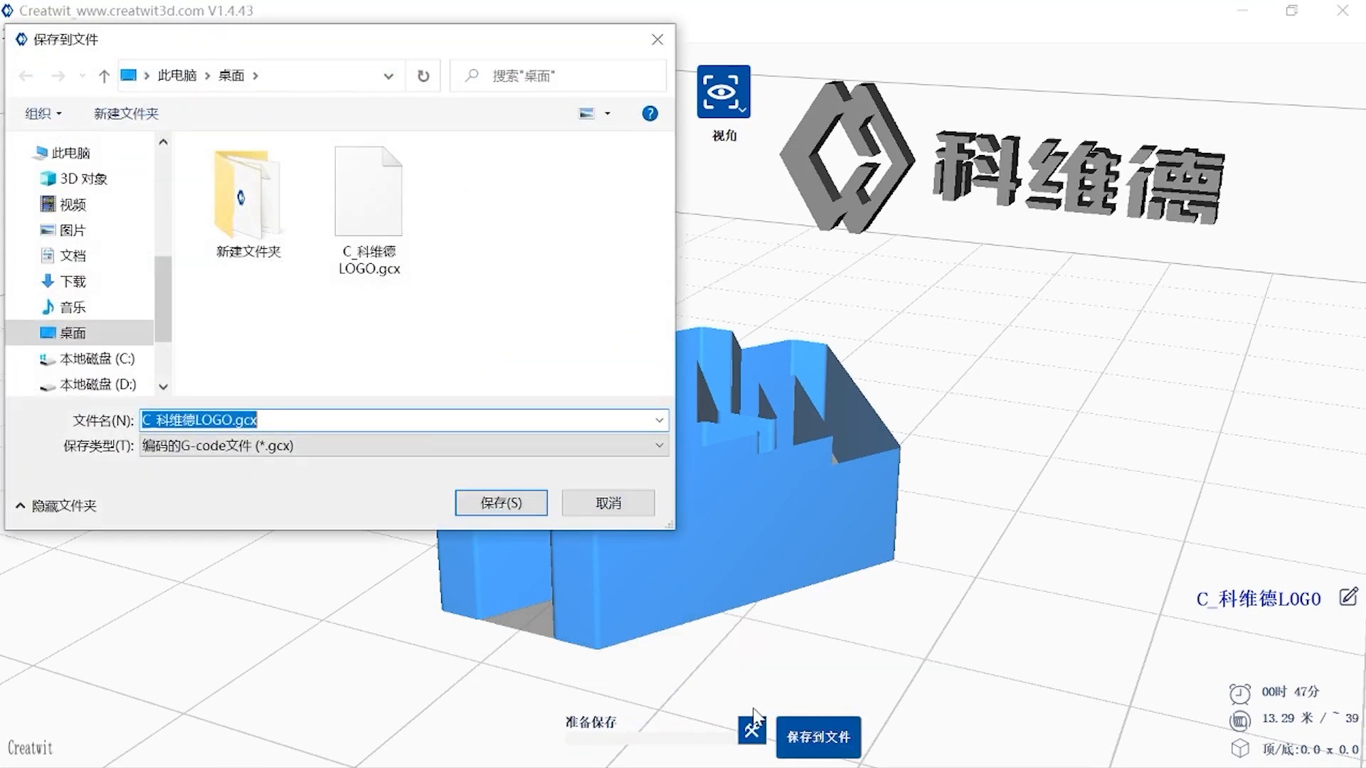
{"action": "left_click", "coordinate": [499, 502]}
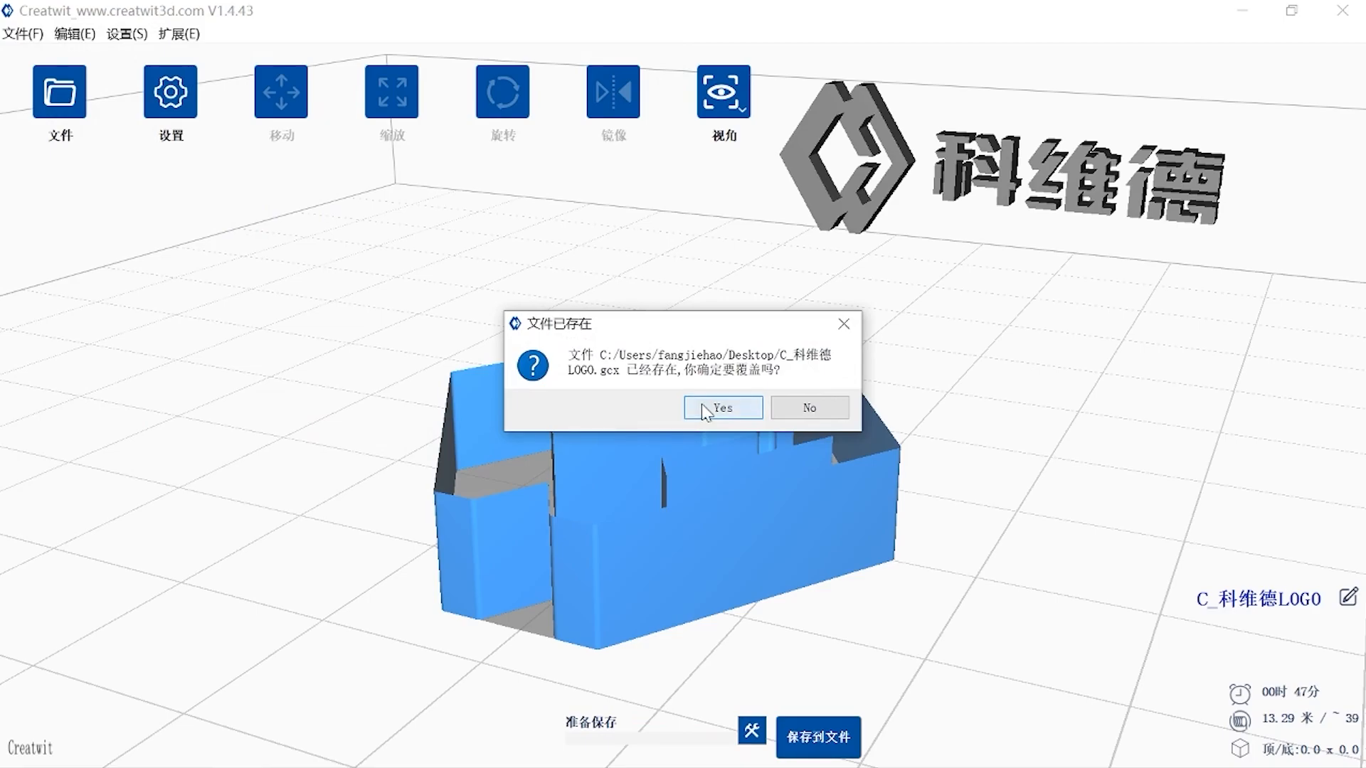
{"action": "left_click", "coordinate": [721, 408]}
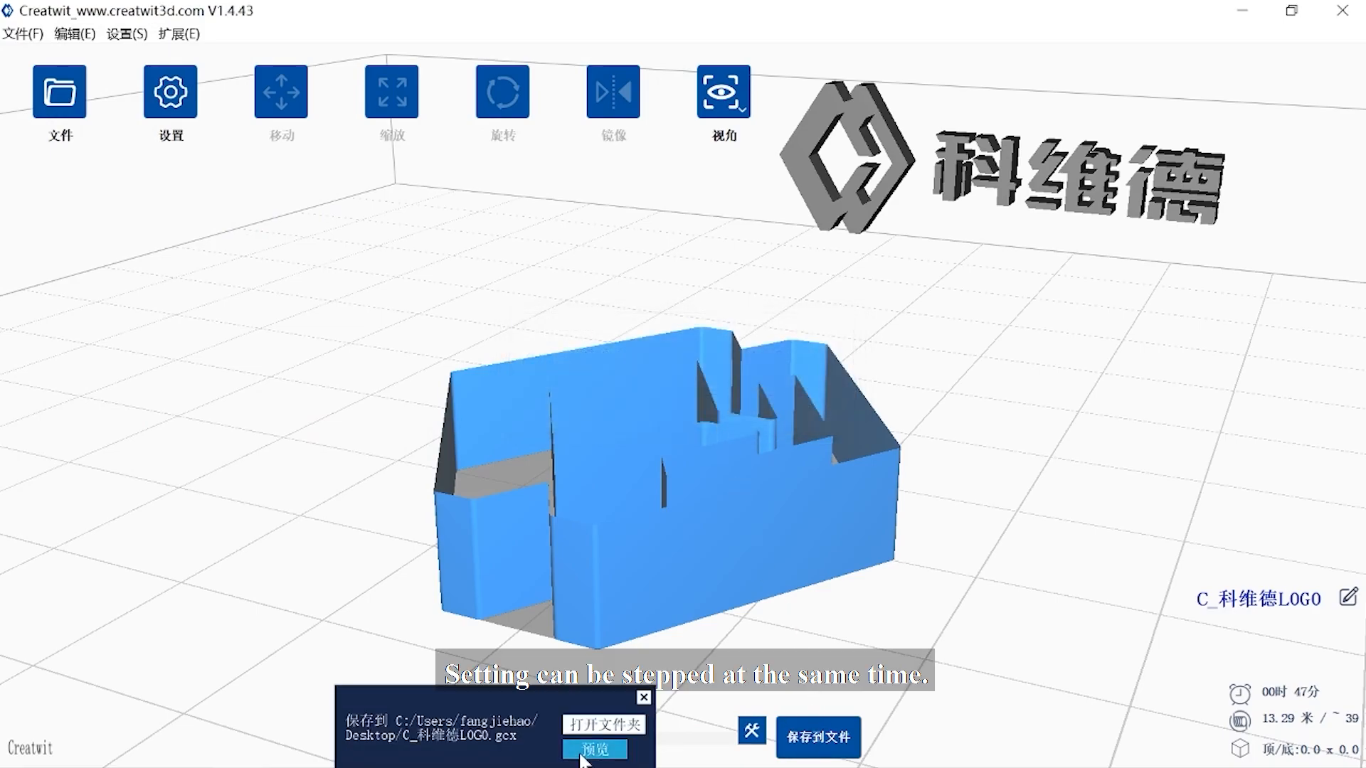
{"action": "left_click", "coordinate": [595, 750]}
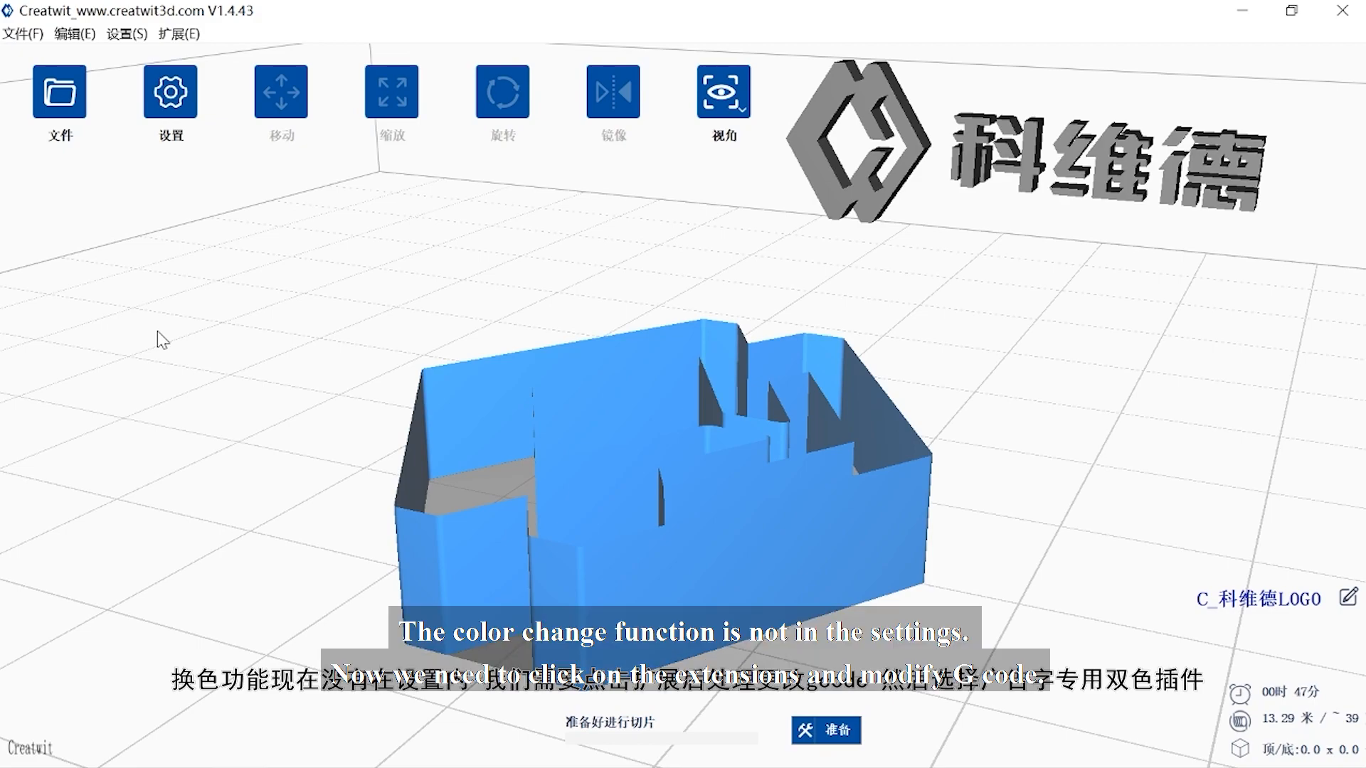
Step: Set the dual-colour post-processing plugin to extruder 2 at 10 mm and extruder 1 at 15 mm
{"action": "left_click", "coordinate": [179, 34]}
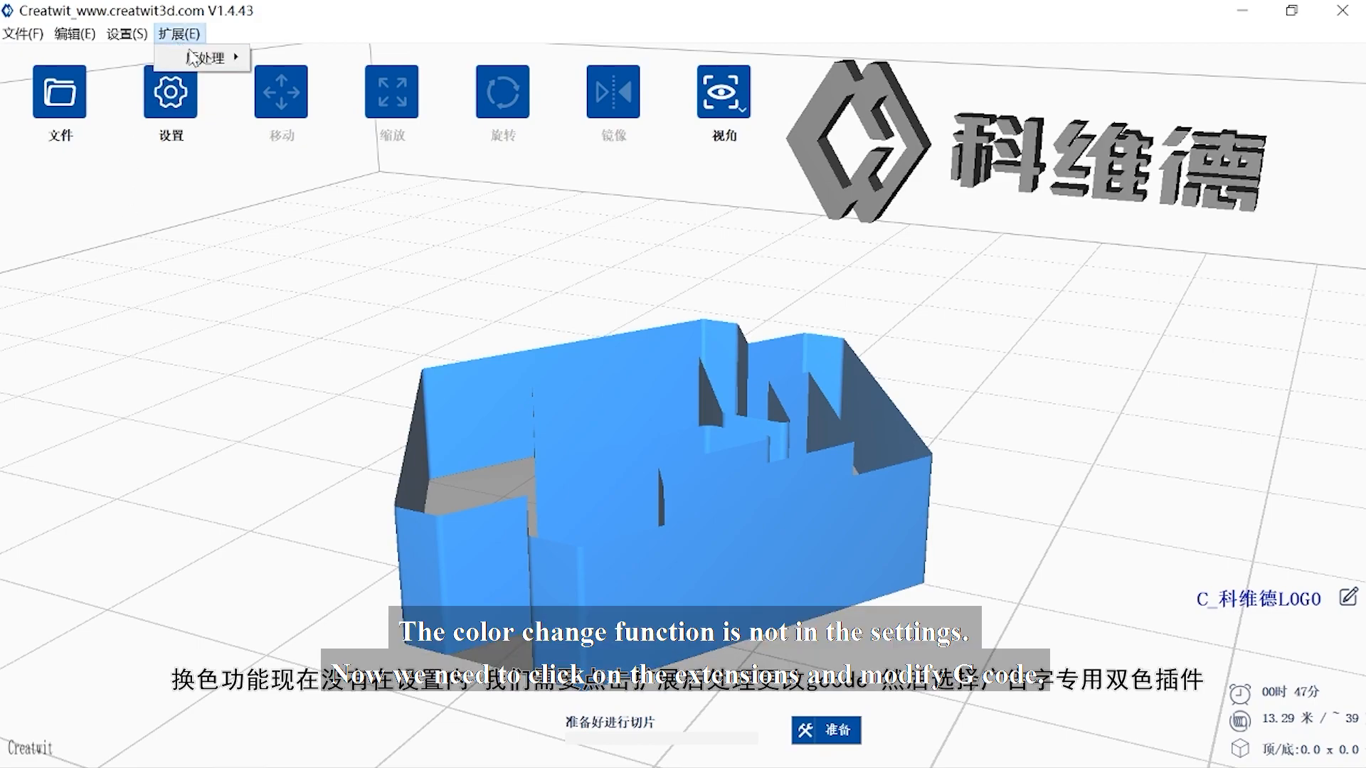
{"action": "left_click", "coordinate": [206, 57]}
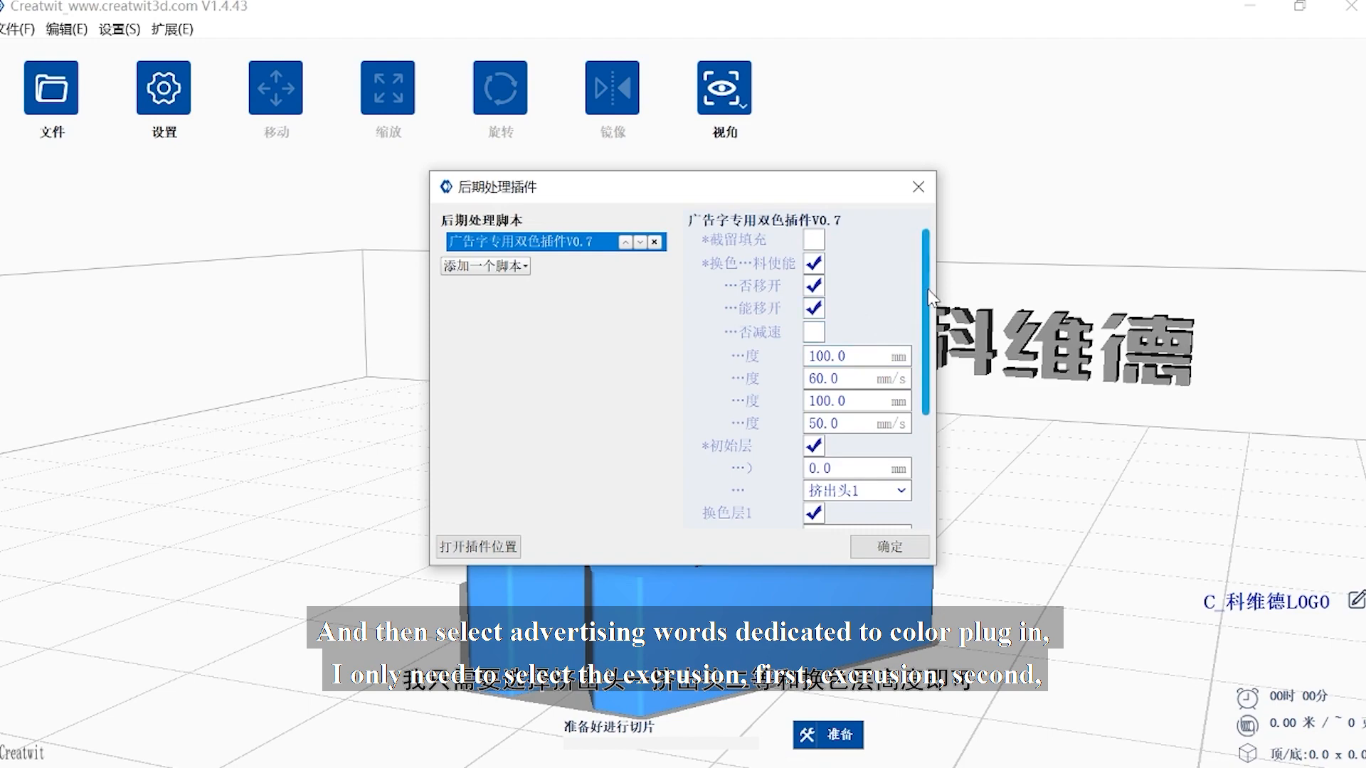
{"action": "scroll", "scroll_direction": "down", "scroll_amount": 3}
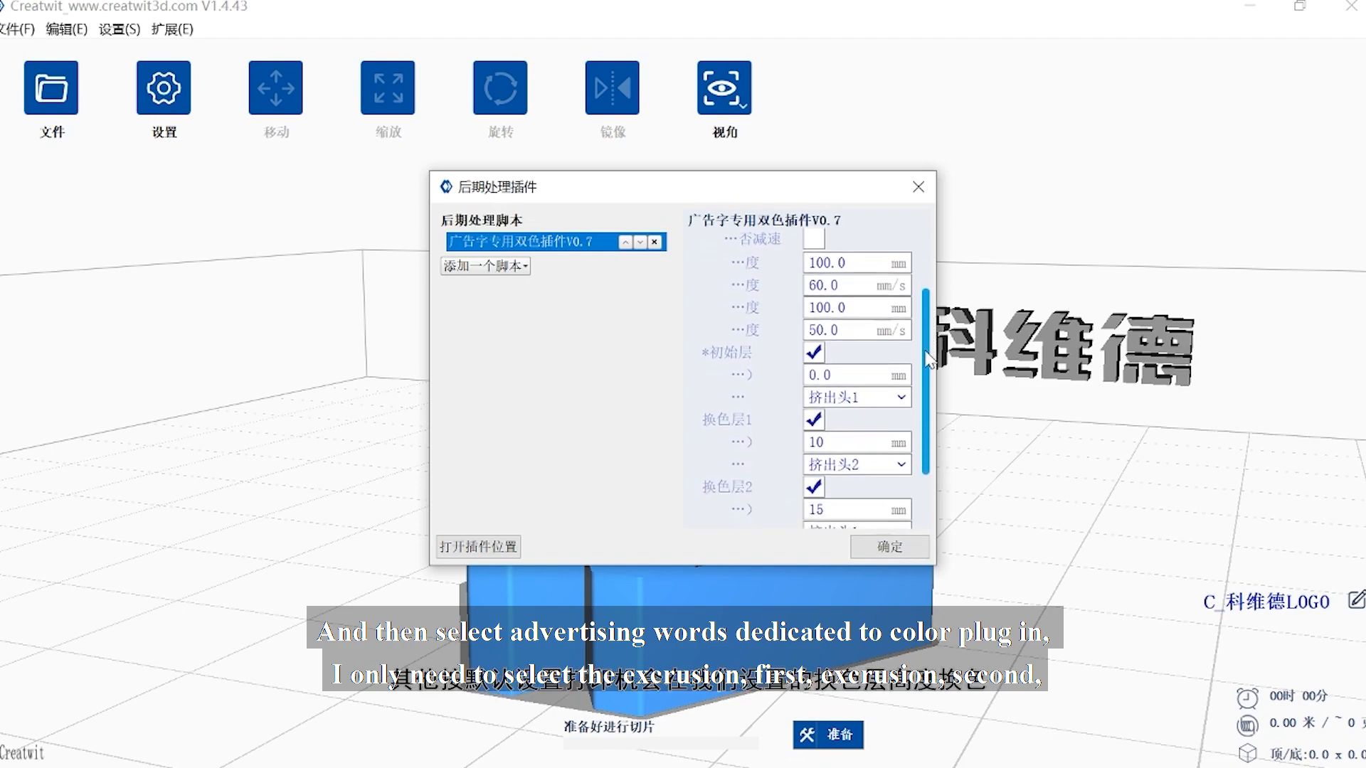
{"action": "scroll", "scroll_direction": "down", "scroll_amount": 3}
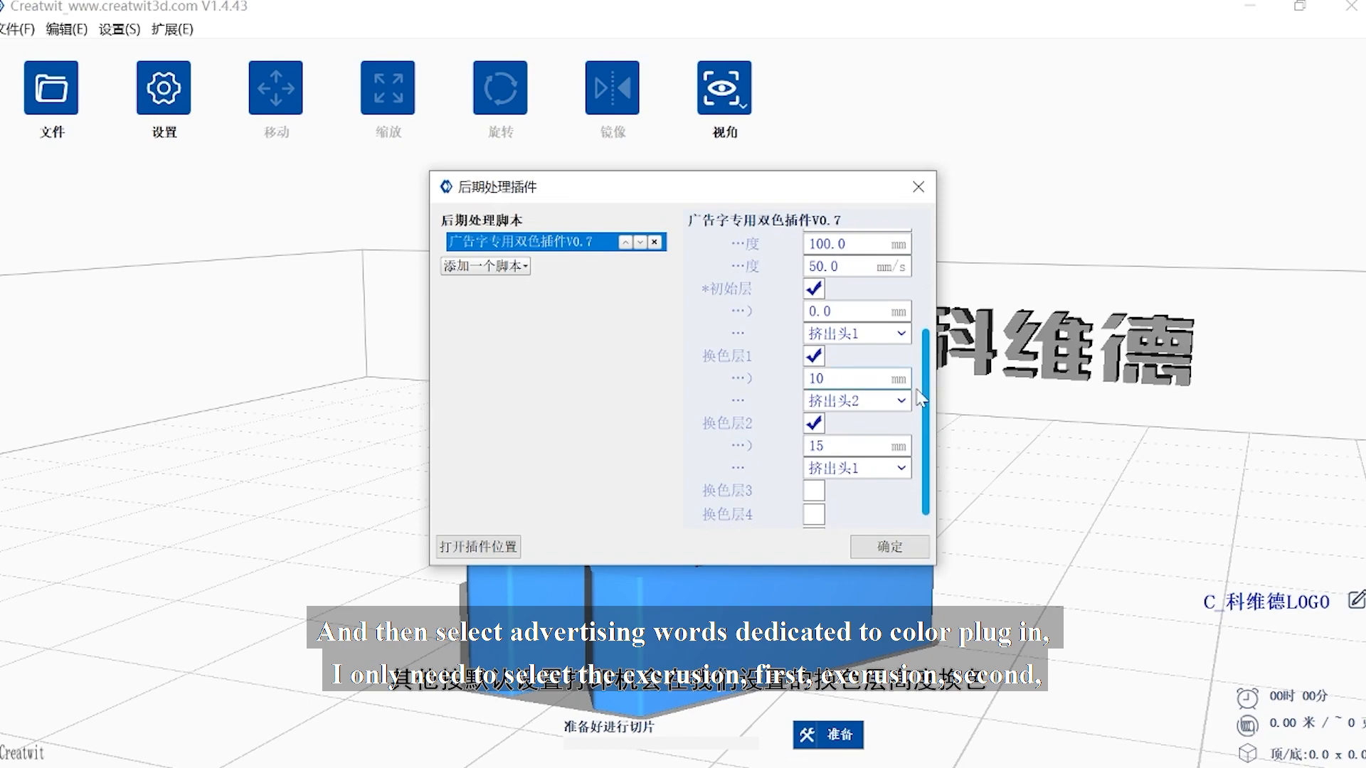
{"action": "triple_click", "coordinate": [857, 379]}
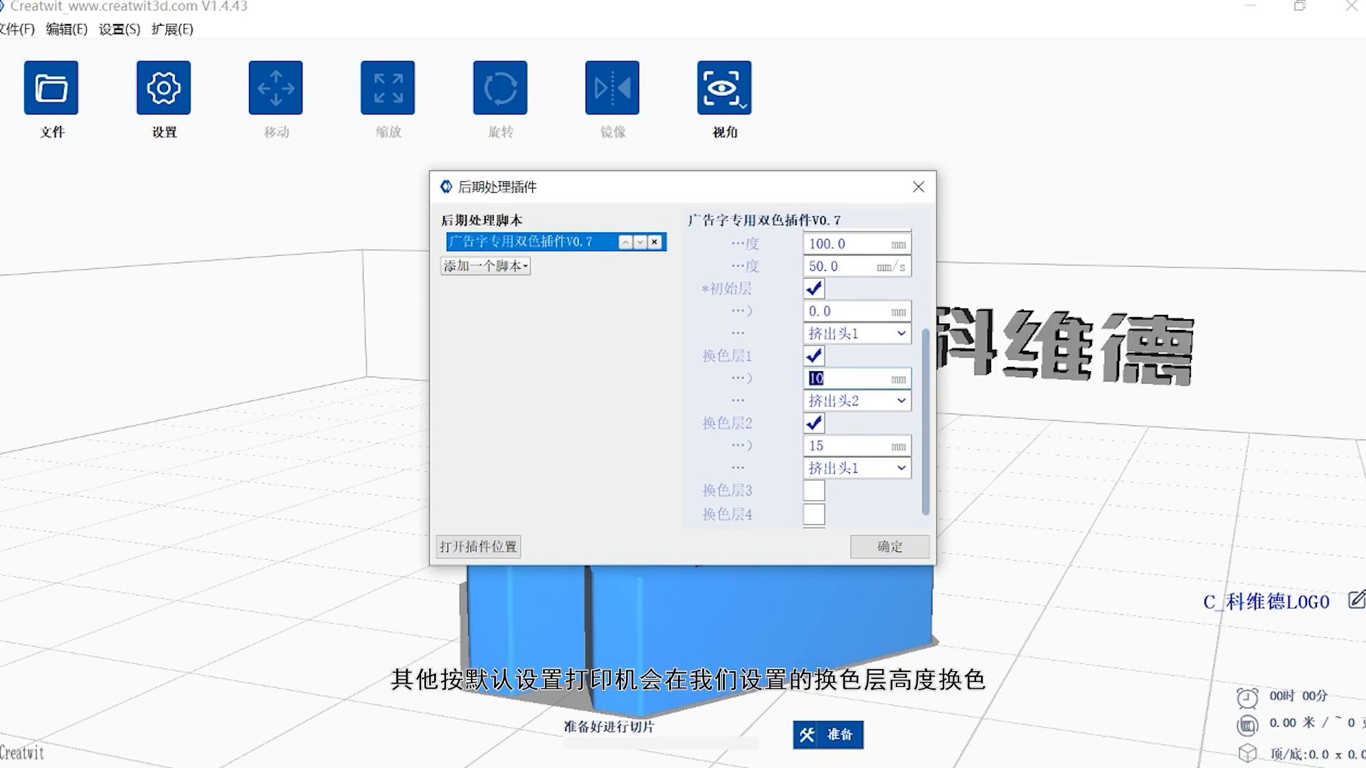
{"action": "left_click", "coordinate": [854, 445]}
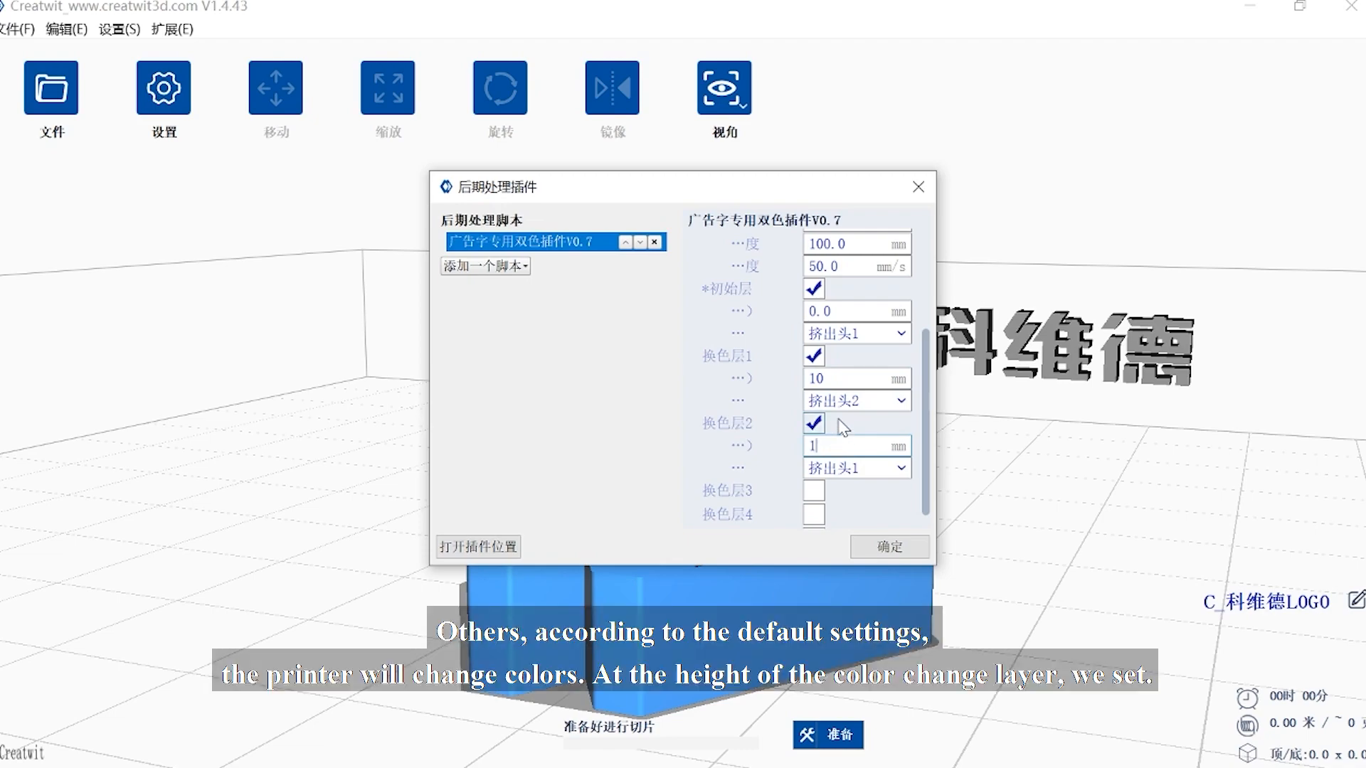
{"action": "type", "text": "15"}
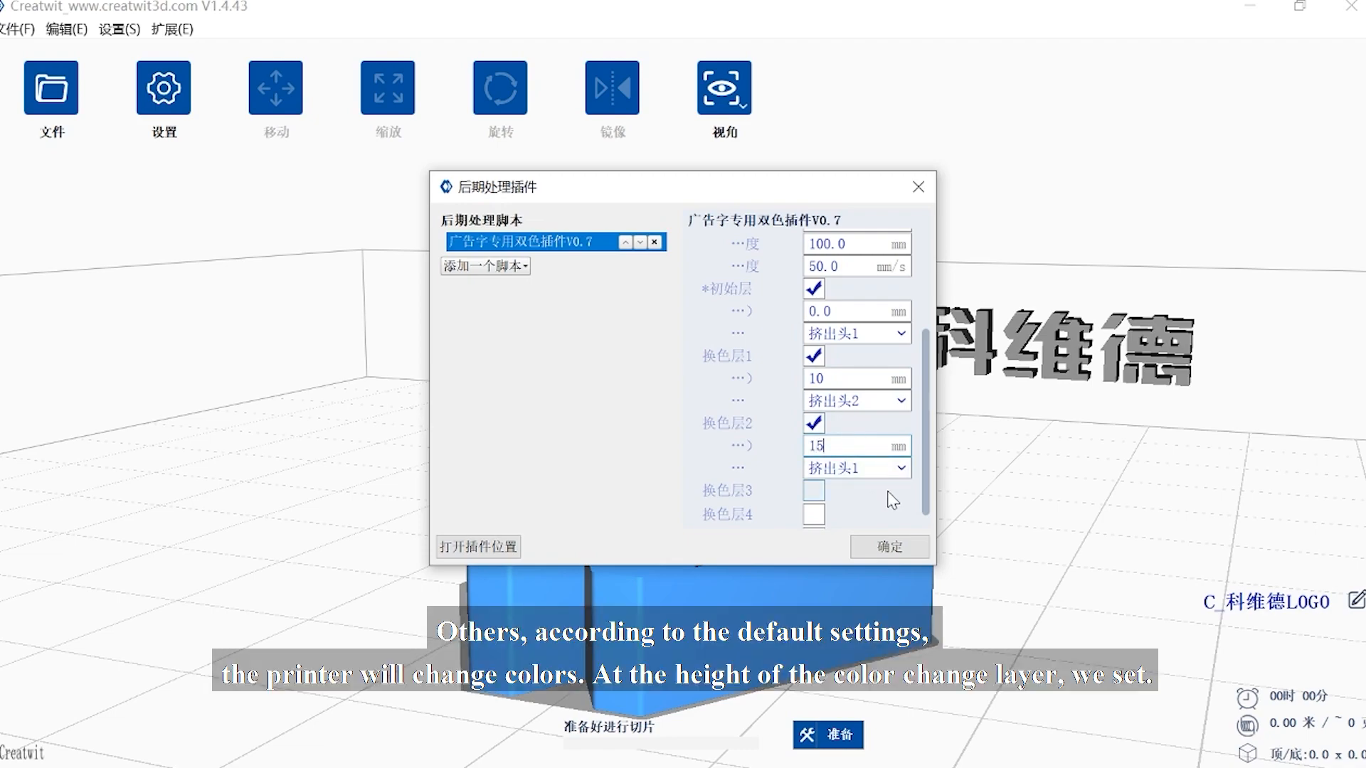
{"action": "left_click", "coordinate": [888, 547]}
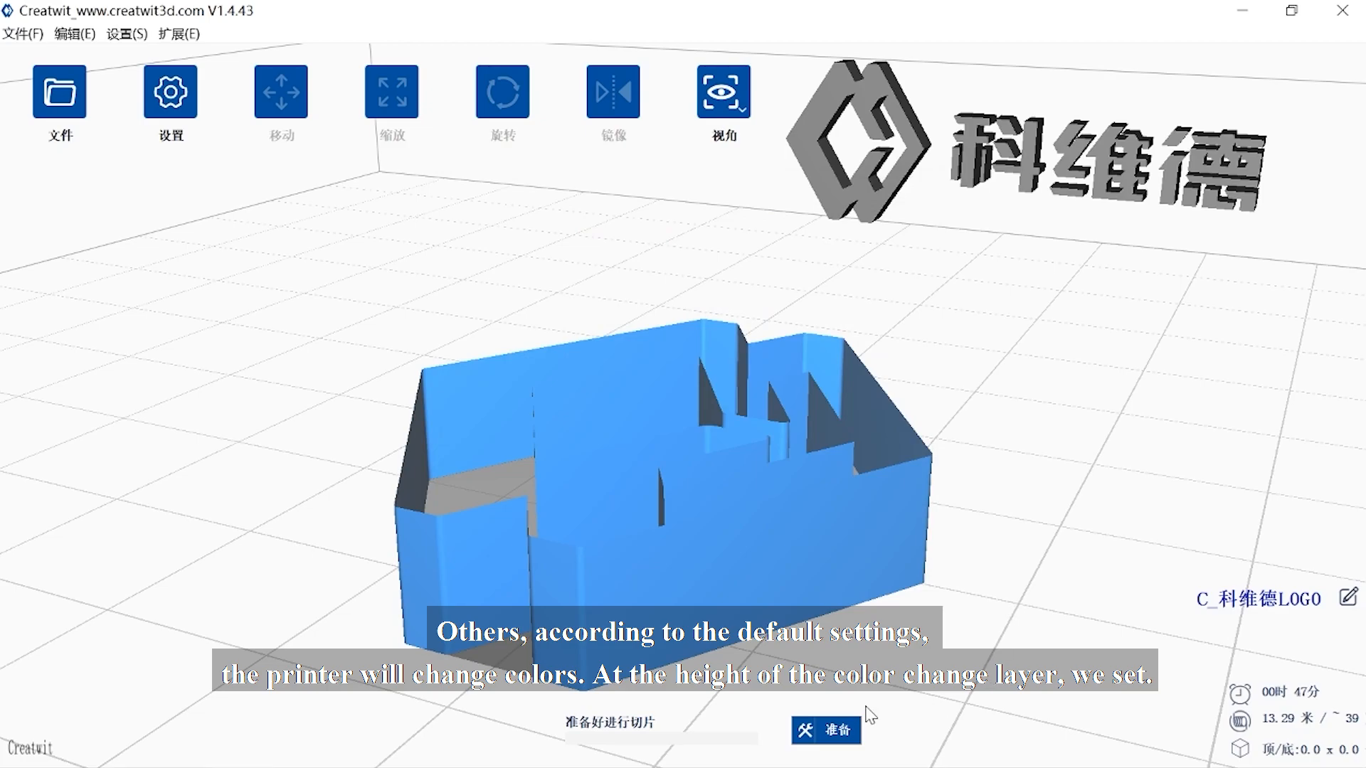
Step: Slice with dual-colour settings, enable Export Cut Path, and reveal the three saved C_科维德LOGO files on the desktop
{"action": "left_click", "coordinate": [824, 729]}
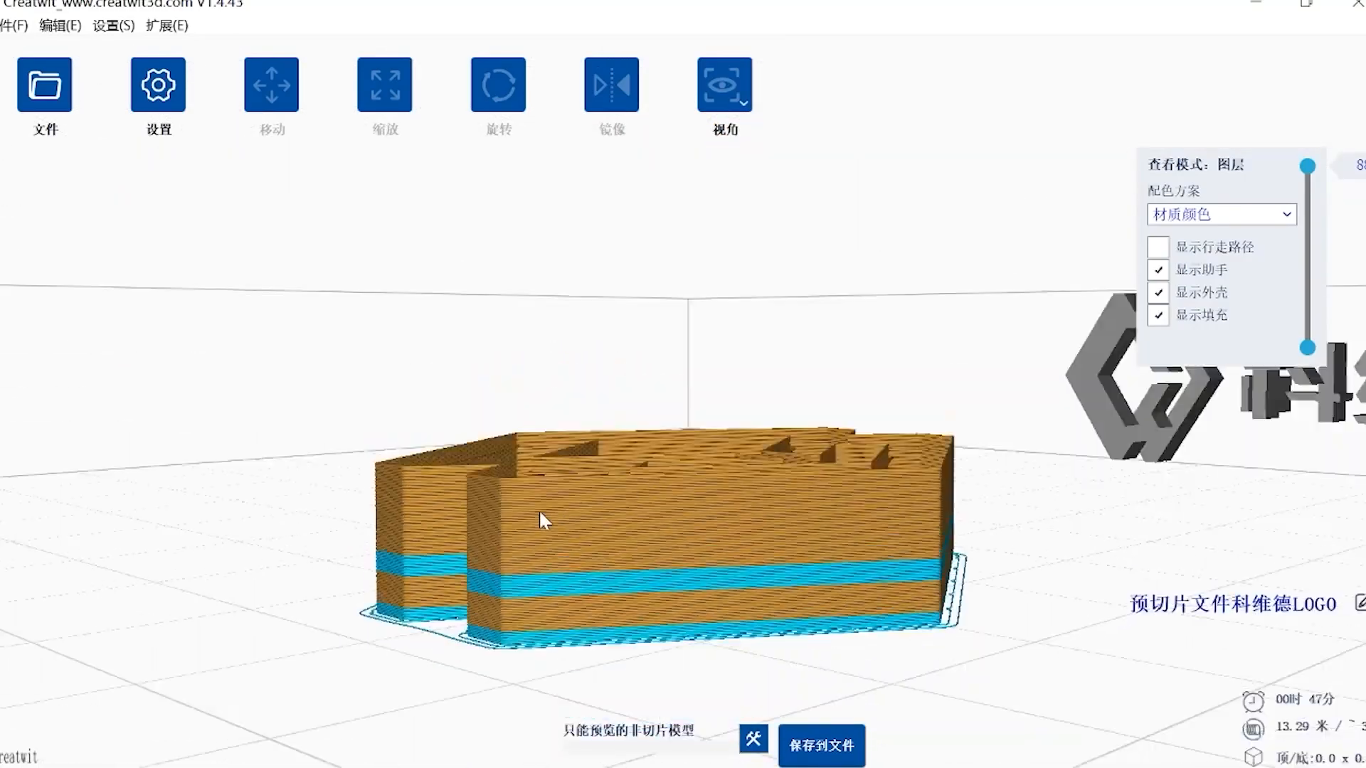
{"action": "left_click", "coordinate": [169, 91]}
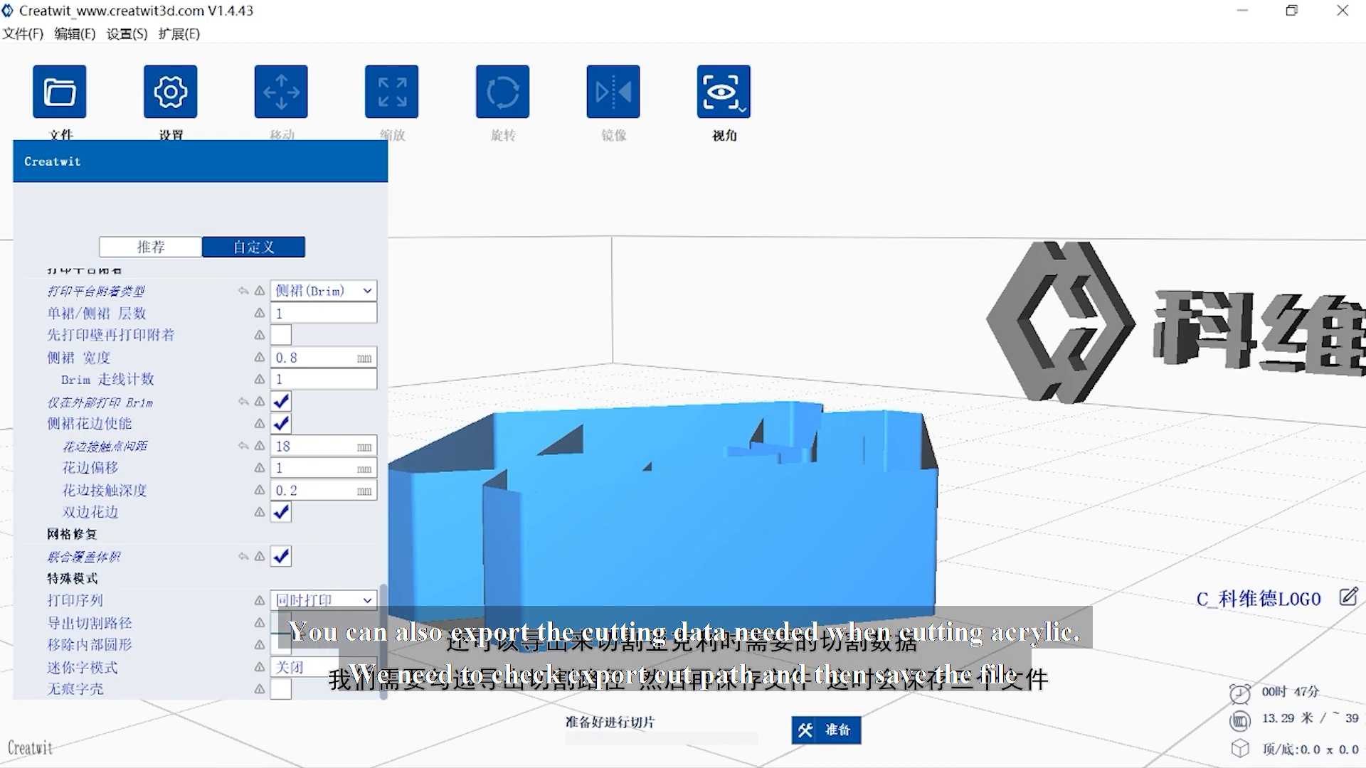
{"action": "left_click", "coordinate": [280, 622]}
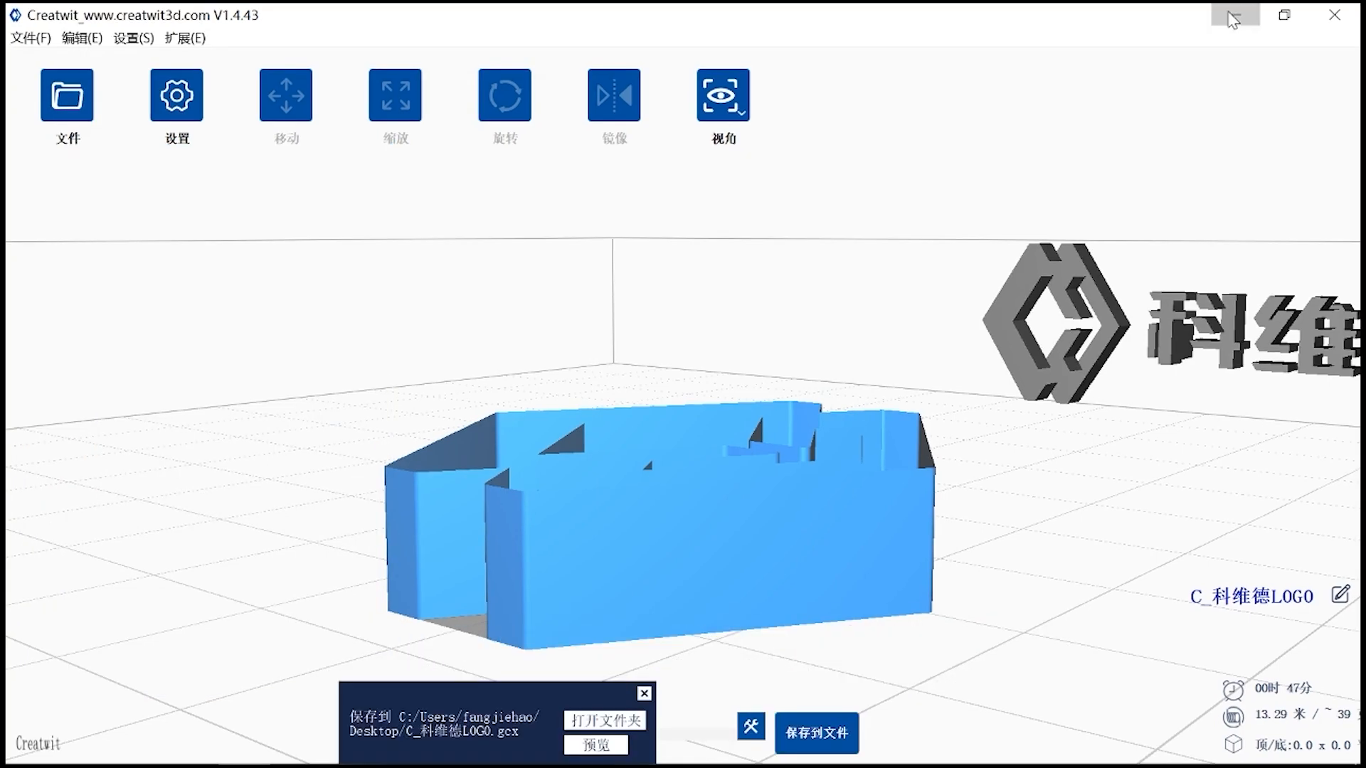
{"action": "left_click", "coordinate": [1229, 14]}
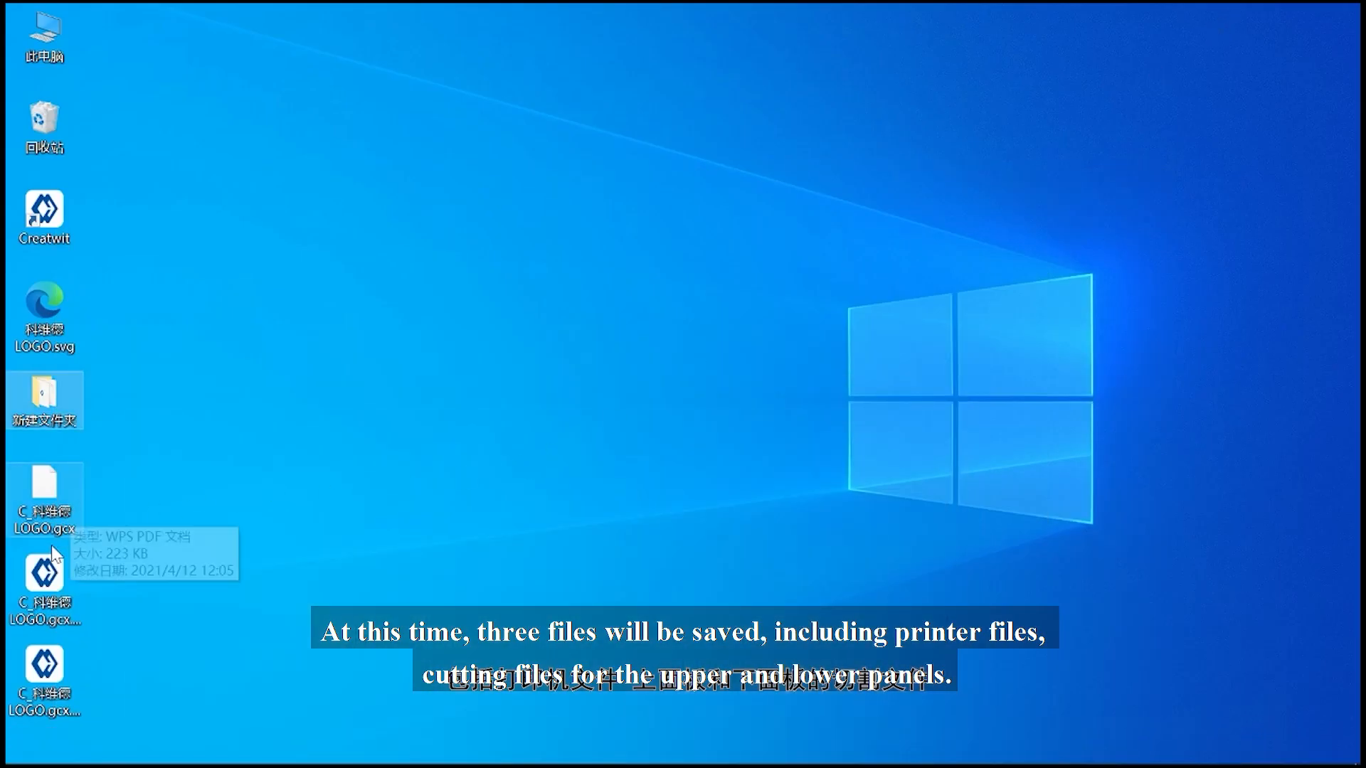